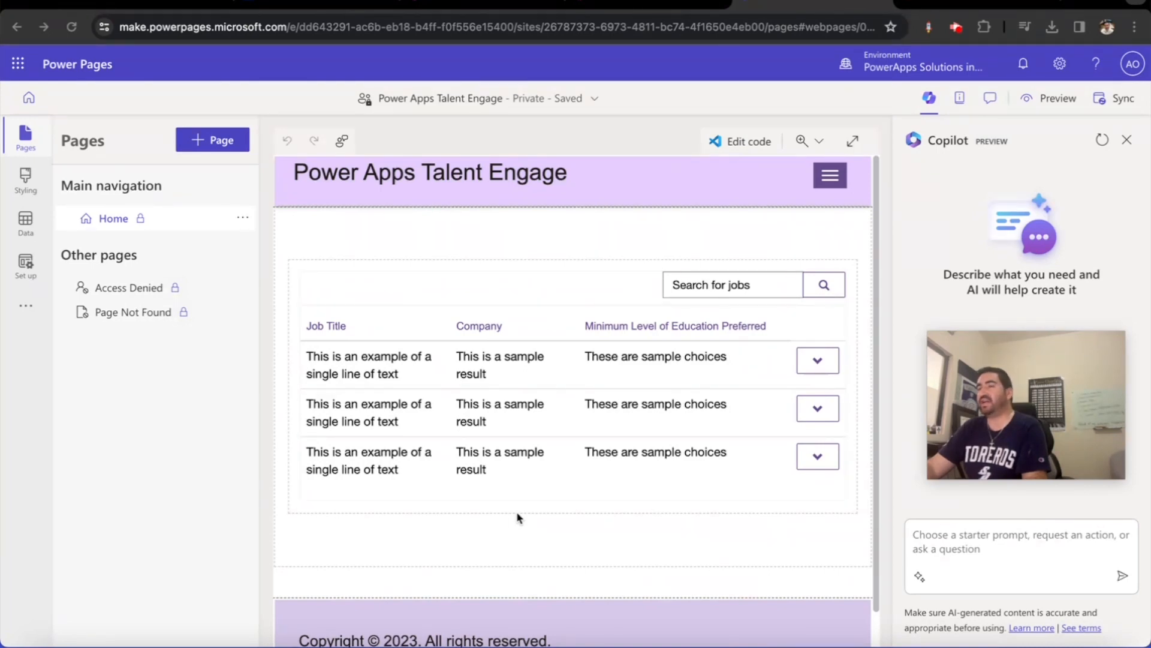
{"action": "mouse_move", "coordinate": [285, 247]}
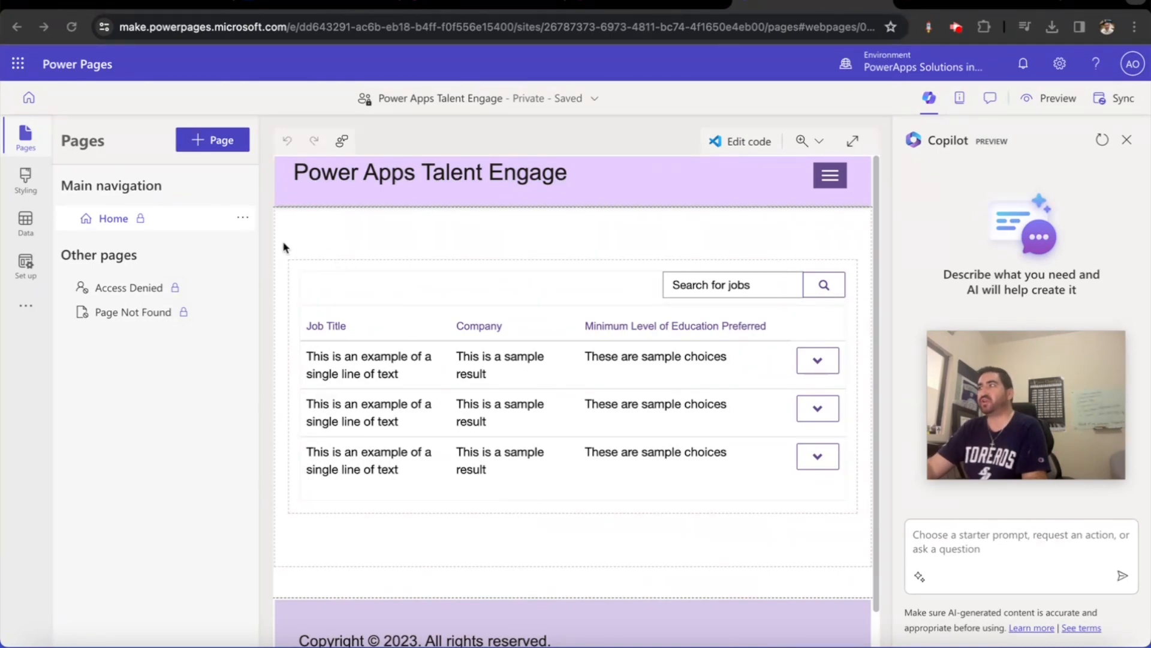
{"action": "mouse_move", "coordinate": [246, 223]}
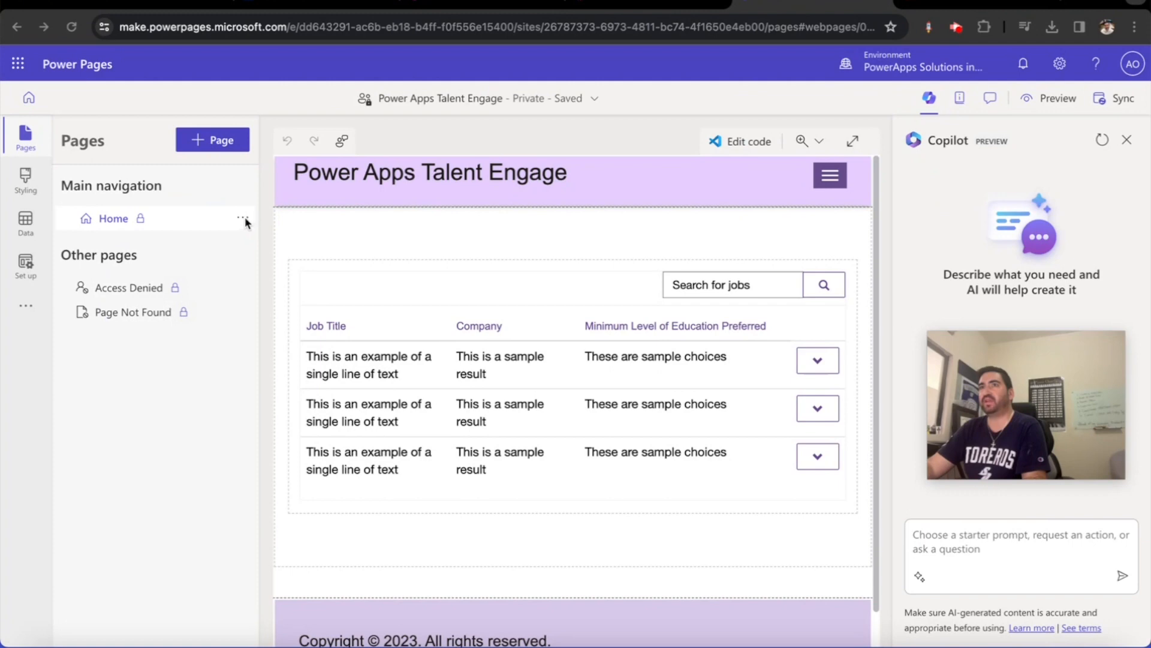
Step: Reach the Home page's Permissions settings from its options menu
{"action": "left_click", "coordinate": [243, 218]}
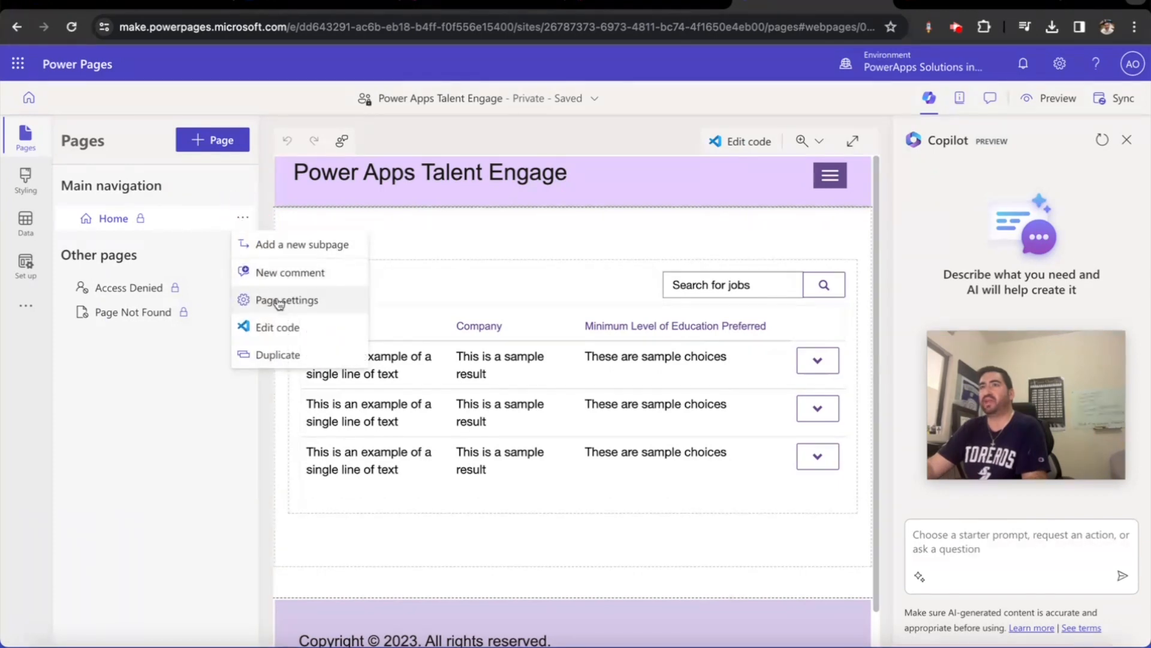
{"action": "left_click", "coordinate": [286, 299]}
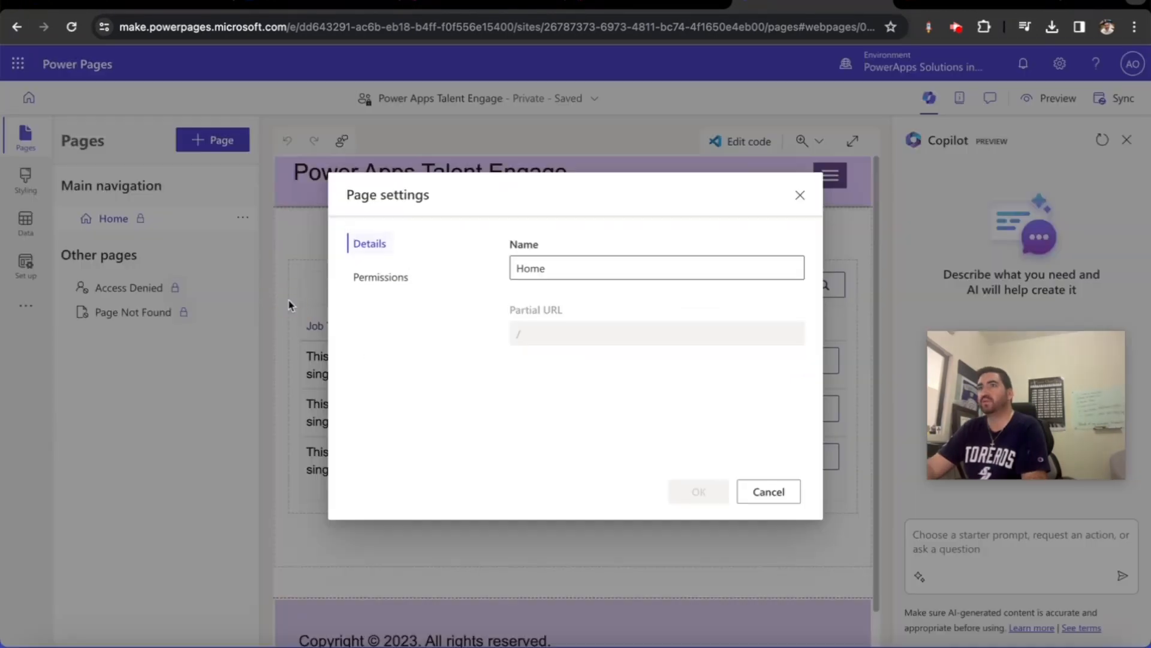
{"action": "left_click", "coordinate": [380, 277]}
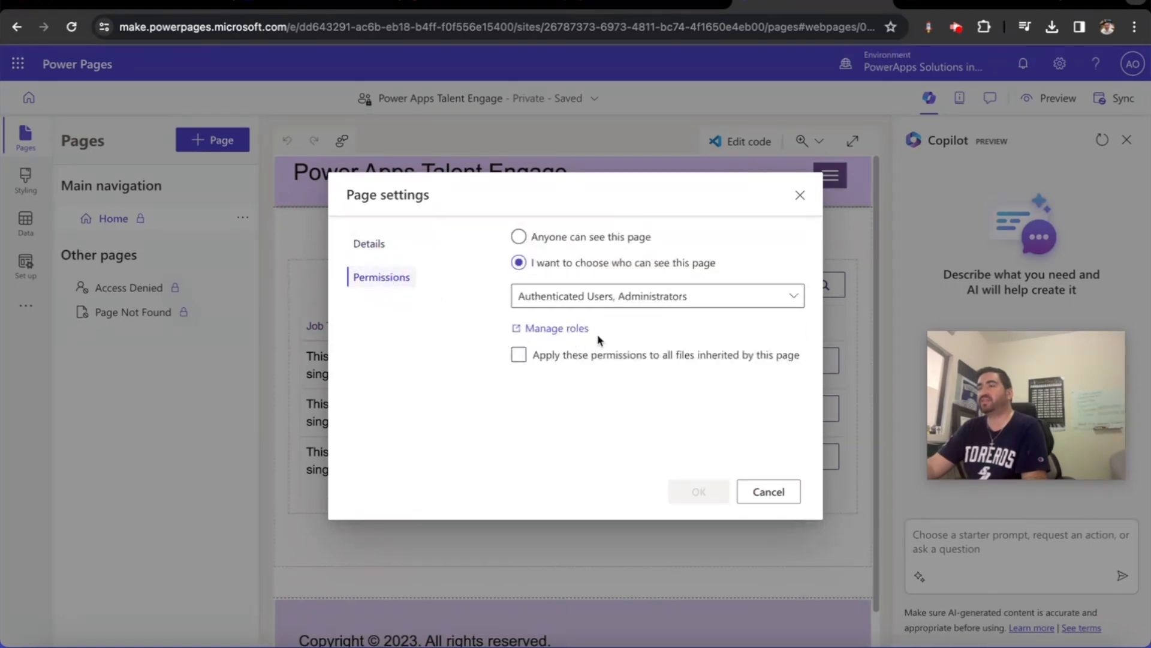
Step: Toggle visibility, keep 'I want to choose who can see this page' with Authenticated Users and Administrators
{"action": "left_click", "coordinate": [518, 237]}
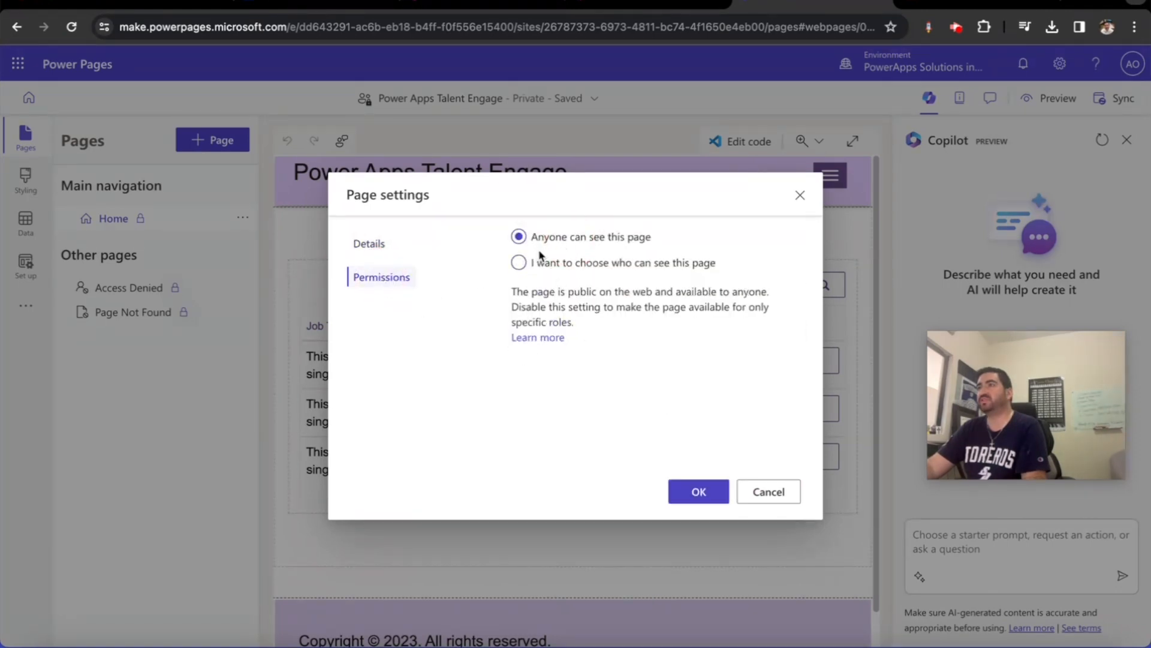
{"action": "mouse_move", "coordinate": [646, 252]}
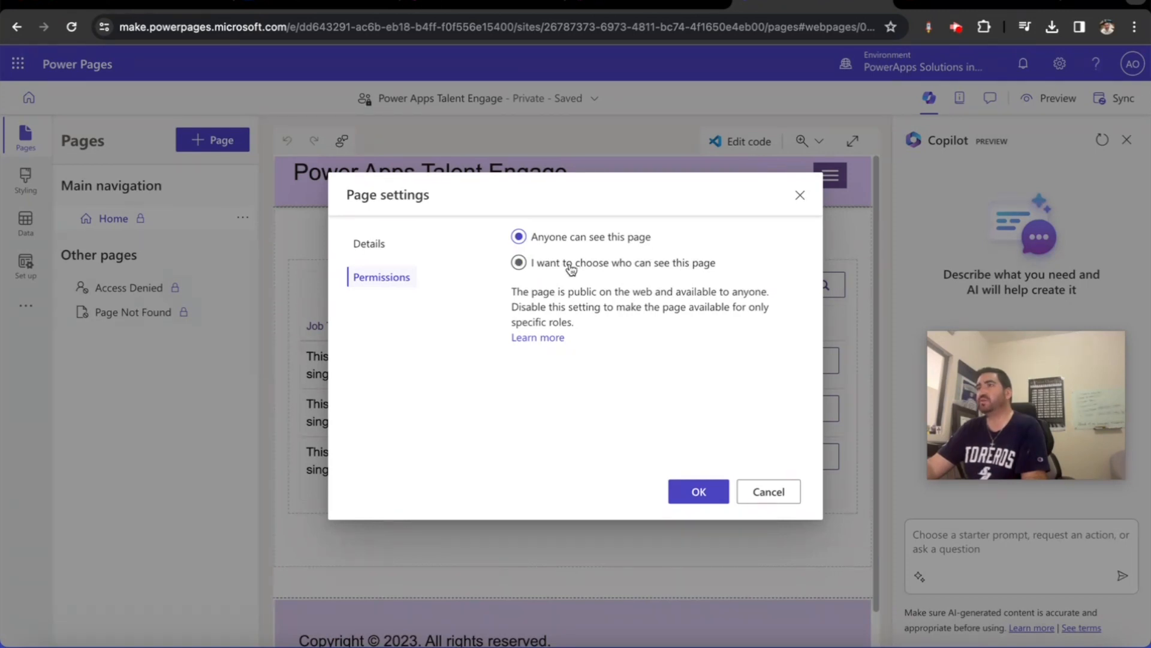
{"action": "left_click", "coordinate": [518, 263]}
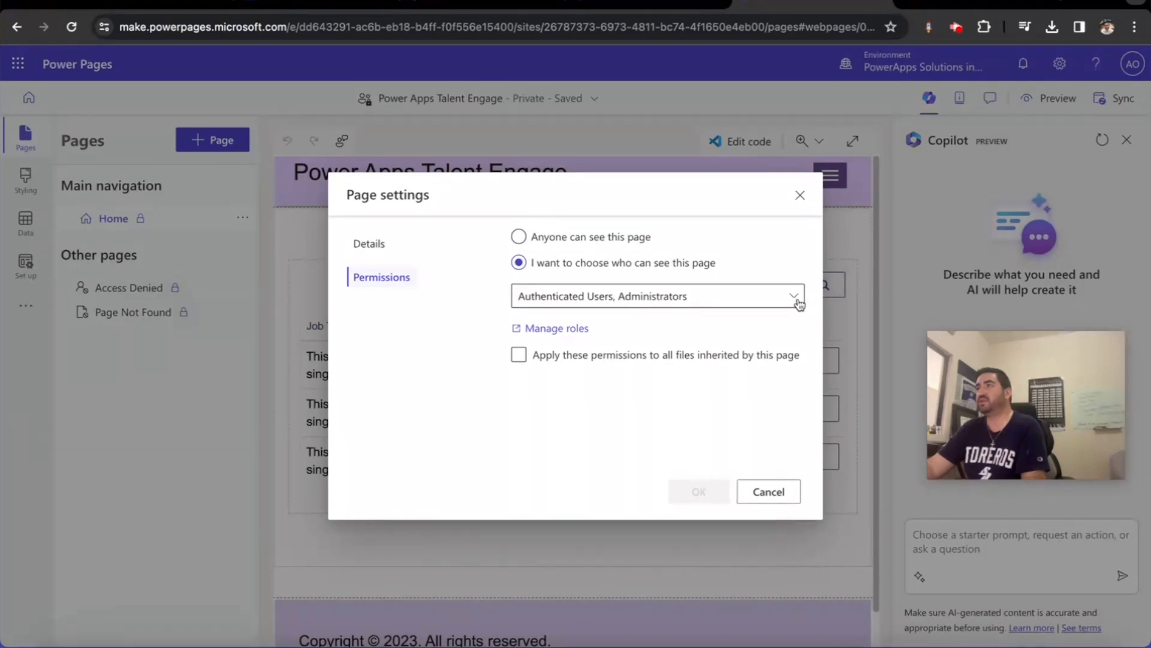
{"action": "left_click", "coordinate": [793, 295]}
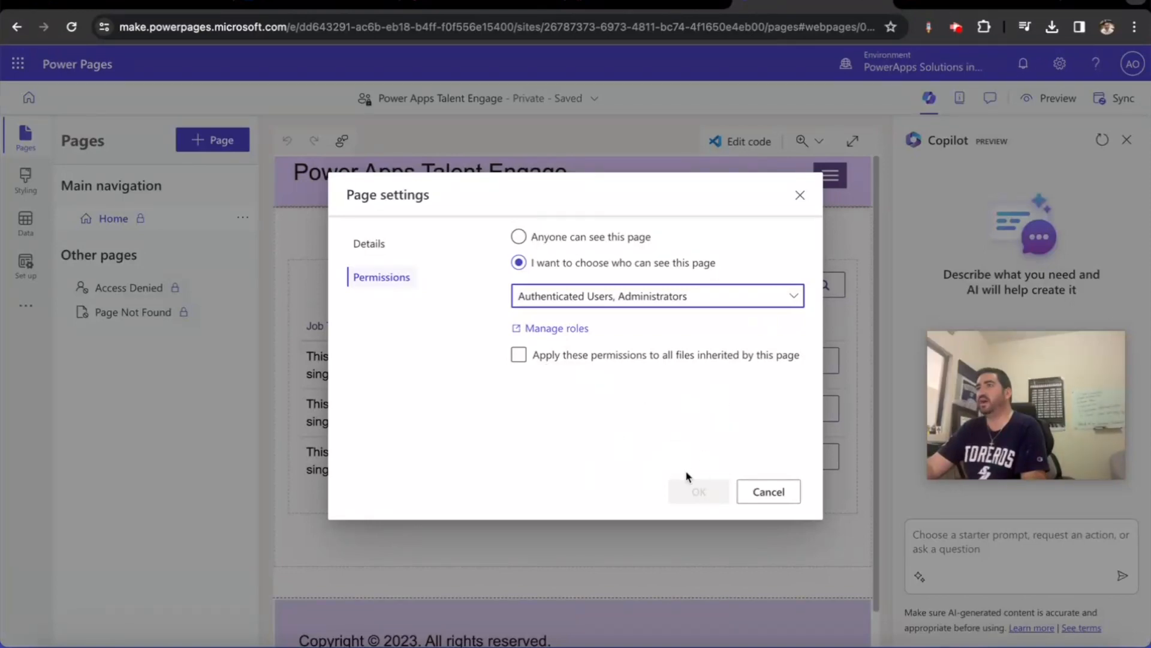
{"action": "mouse_move", "coordinate": [802, 224]}
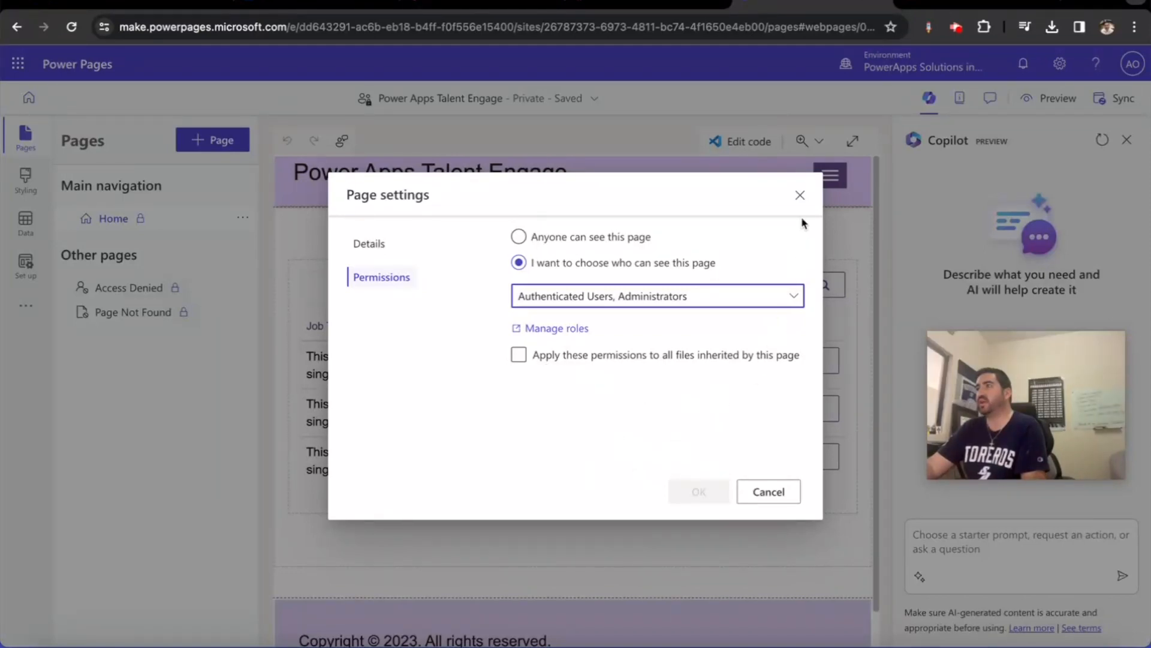
Step: Close Page settings and preview the site at Desktop size
{"action": "left_click", "coordinate": [767, 491]}
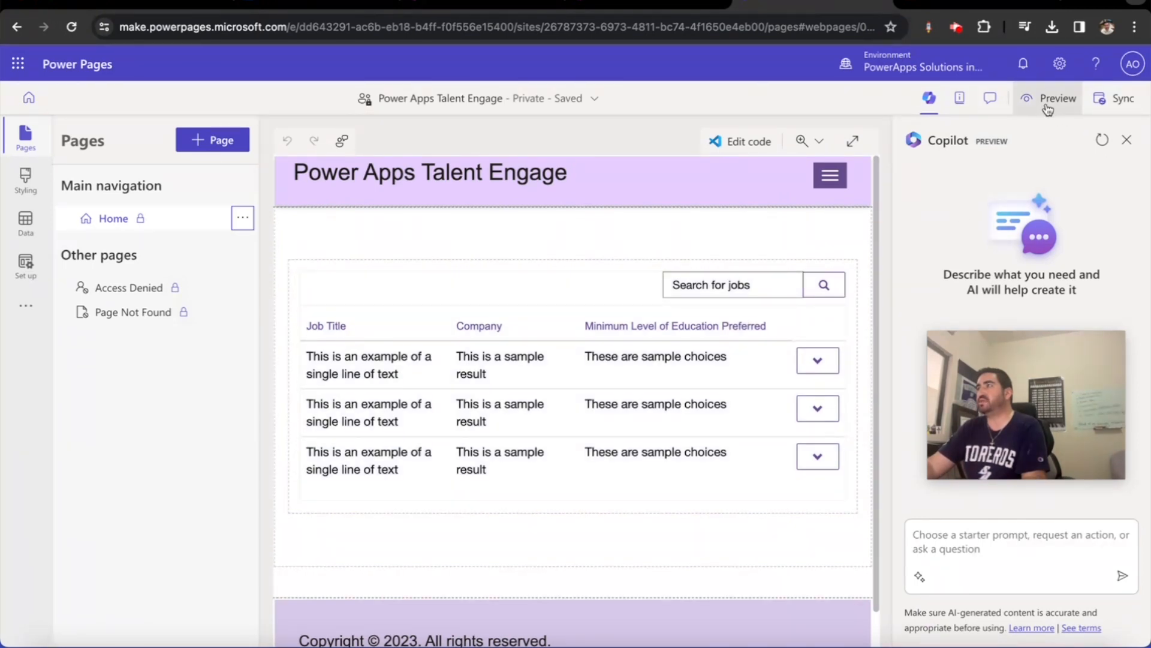
{"action": "mouse_move", "coordinate": [1048, 109]}
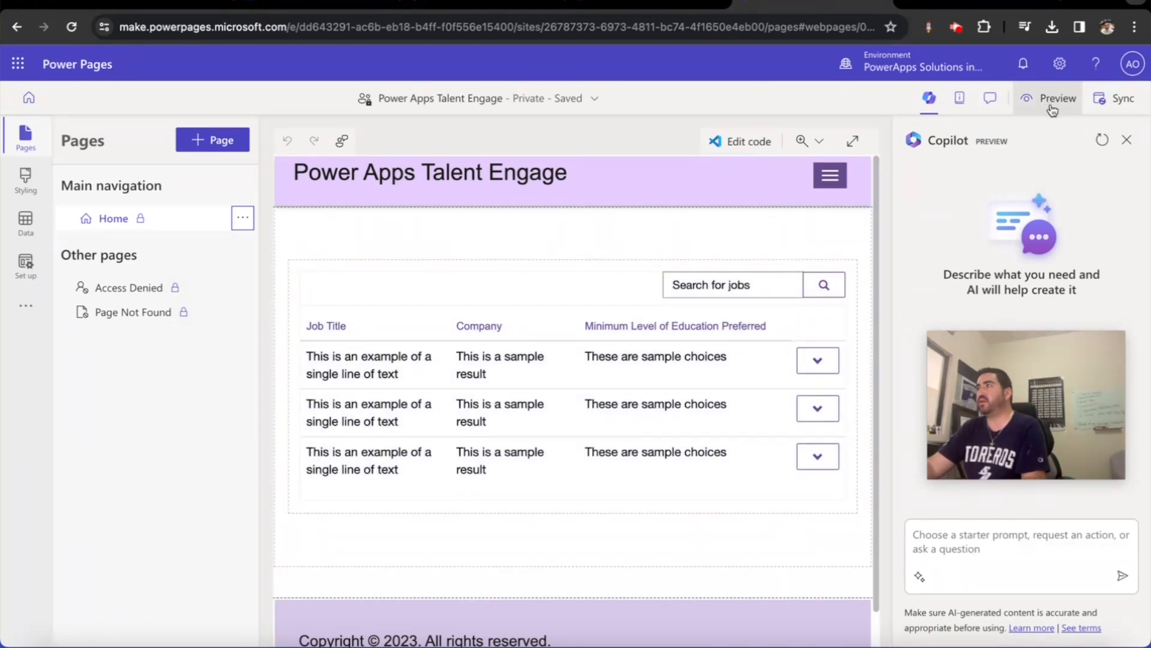
{"action": "left_click", "coordinate": [1057, 97]}
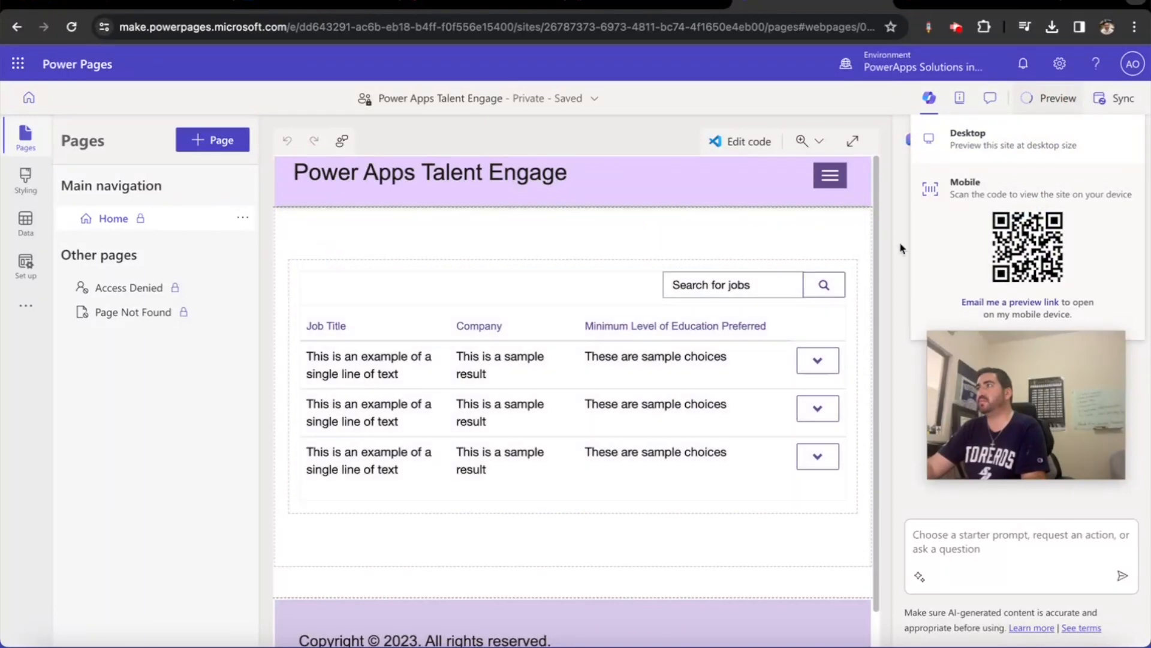
{"action": "left_click", "coordinate": [1055, 97]}
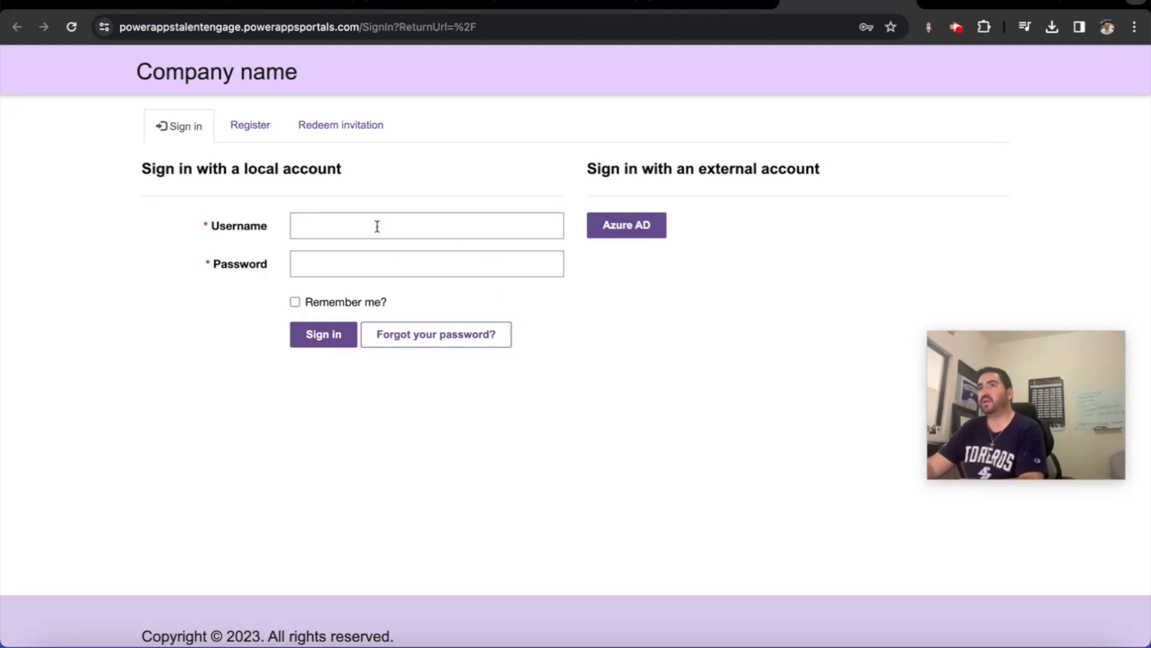
Step: Fill the Register form with the email, suggested username and password
{"action": "left_click", "coordinate": [250, 125]}
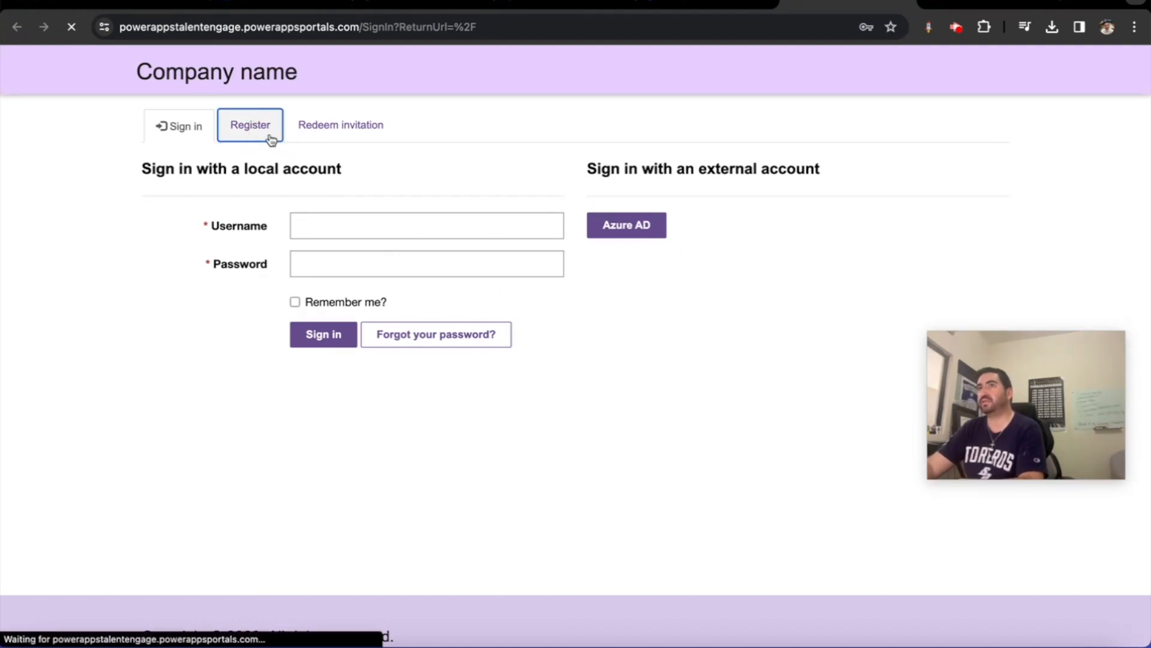
{"action": "left_click", "coordinate": [249, 125]}
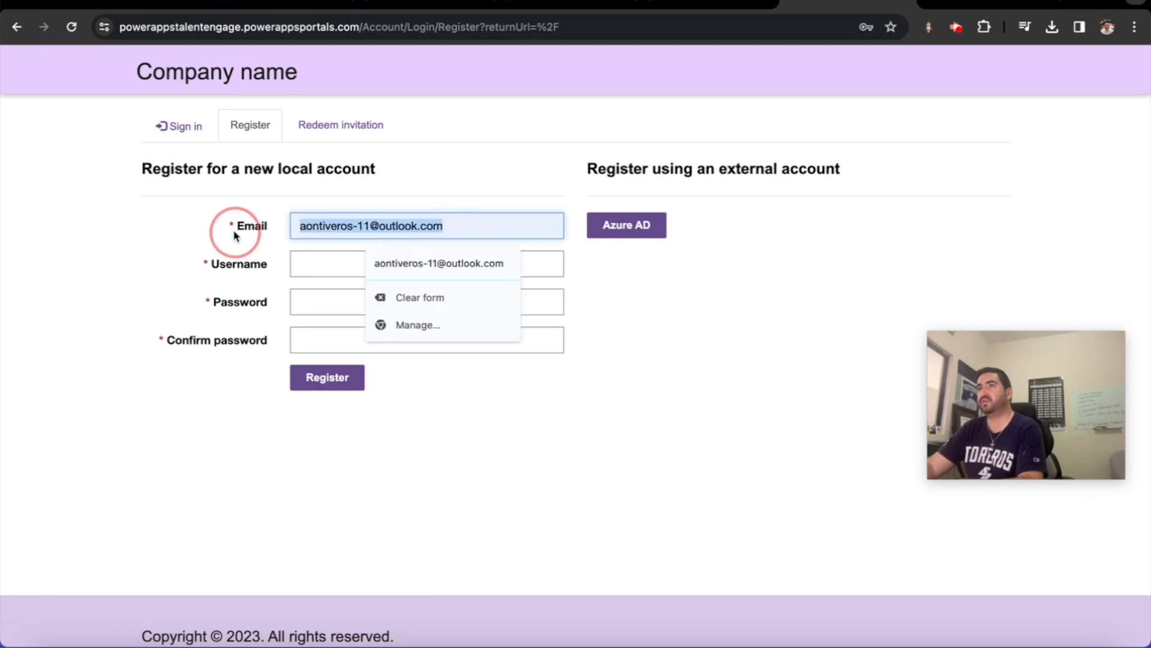
{"action": "type", "text": "a.ont"}
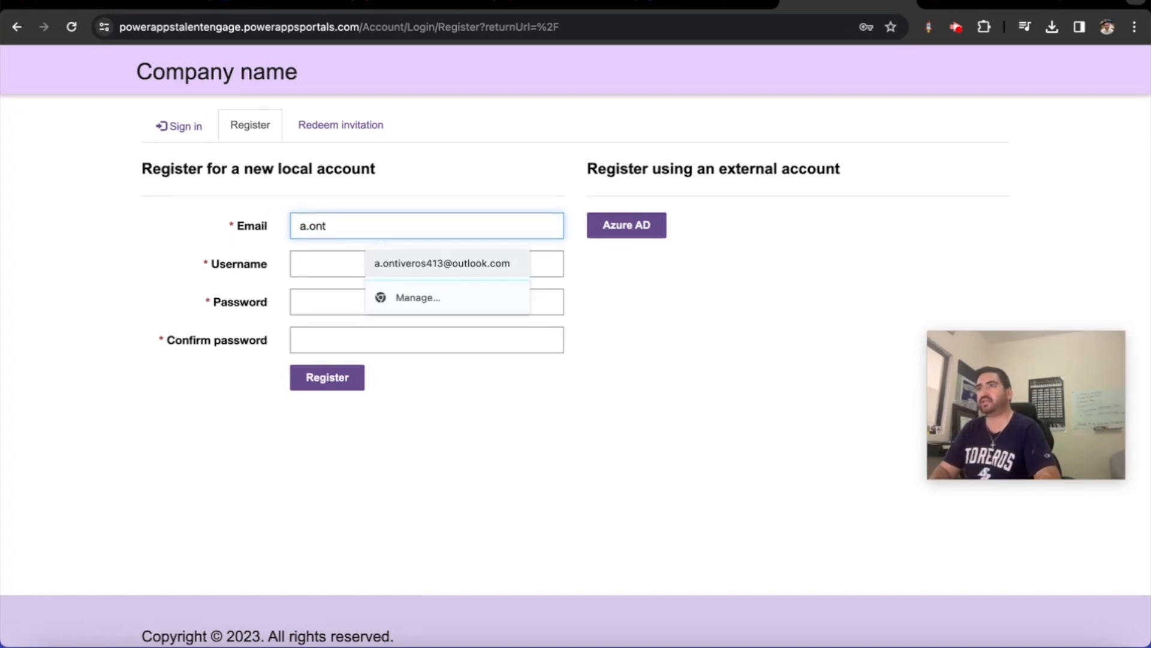
{"action": "type", "text": "aontiveros1"}
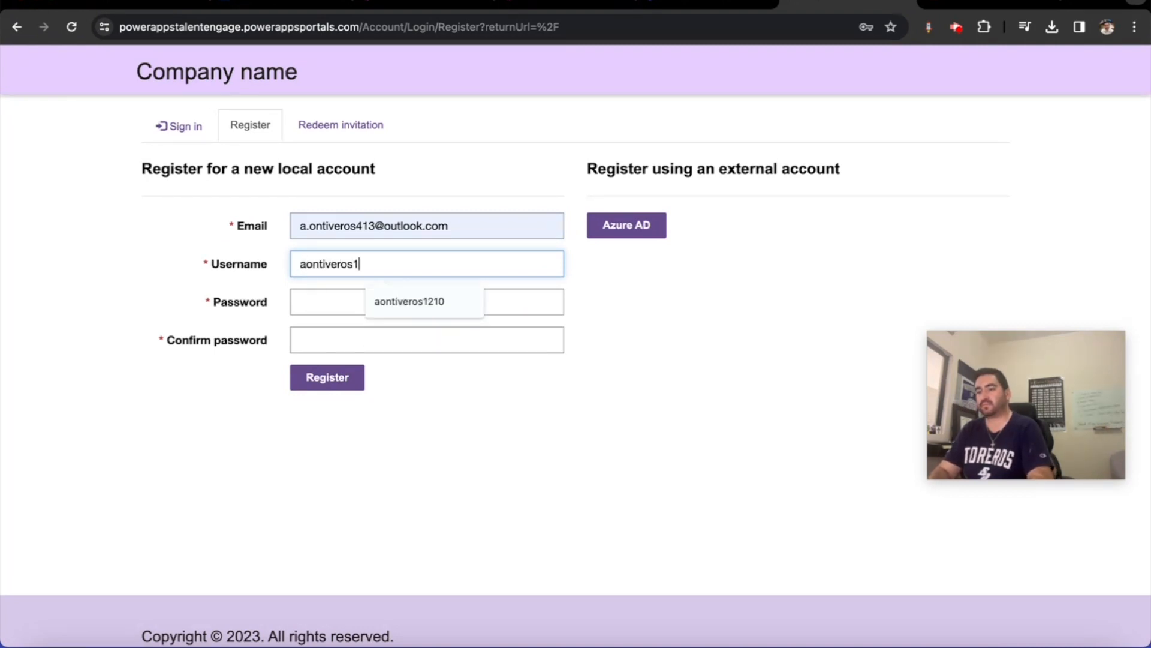
{"action": "left_click", "coordinate": [409, 301]}
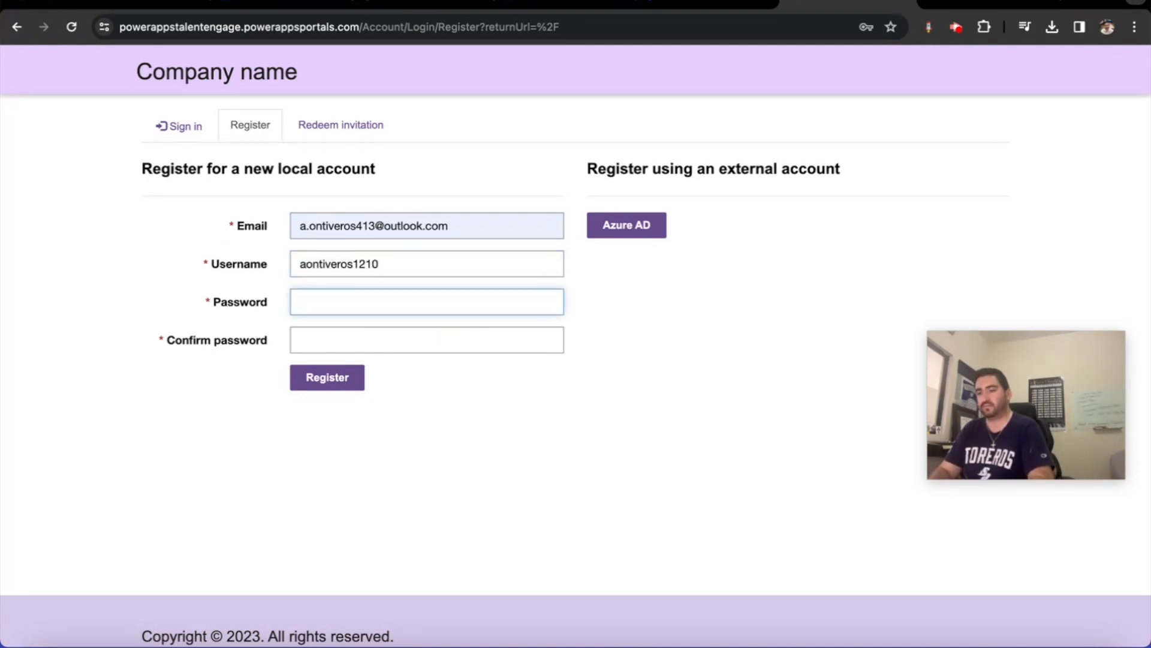
{"action": "left_click", "coordinate": [426, 301]}
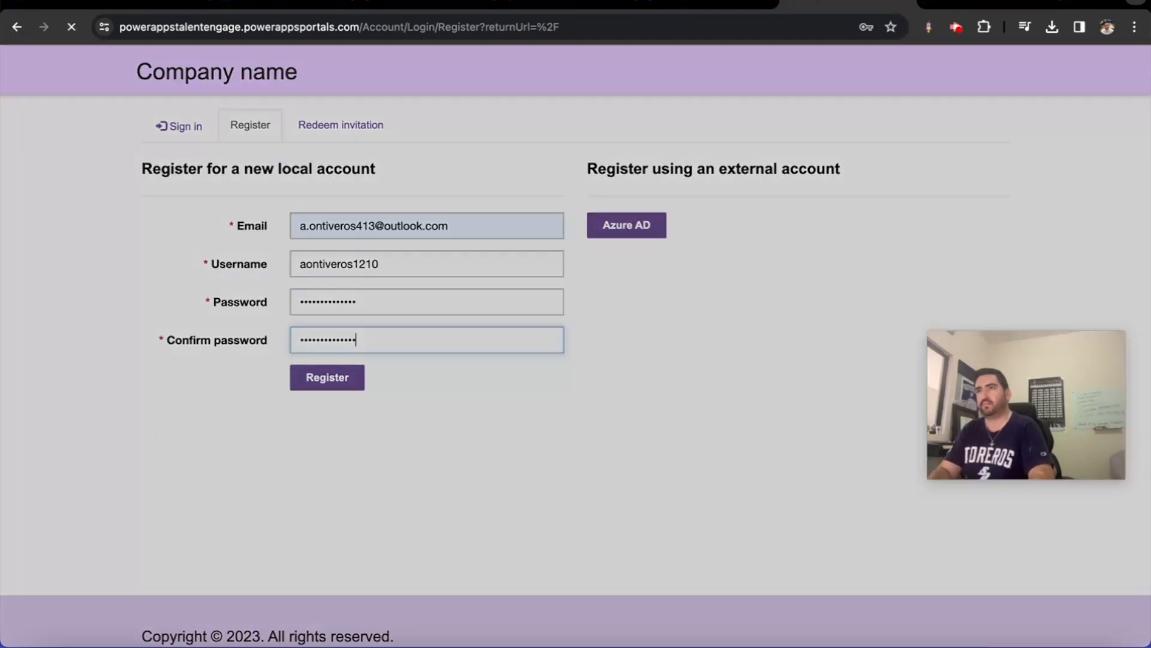
Step: Submit the registration and enter 'Alex' as the first name on the profile
{"action": "left_click", "coordinate": [327, 377]}
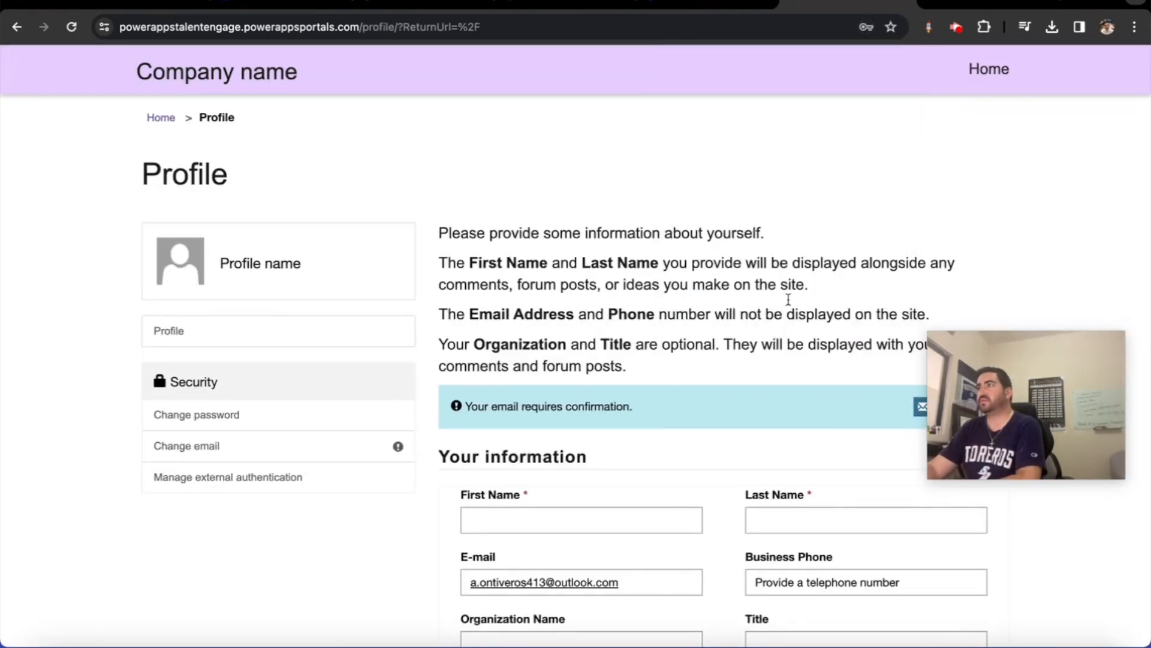
{"action": "scroll", "scroll_direction": "down", "scroll_amount": 3}
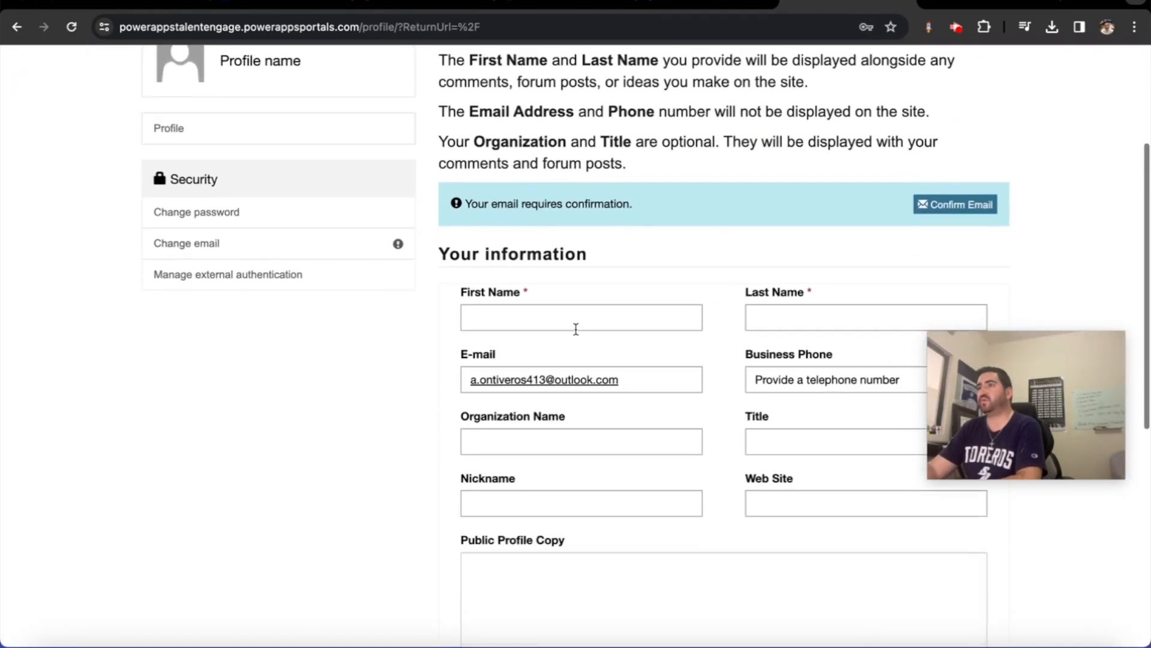
{"action": "type", "text": "Alexander"}
{"action": "type", "text": "Ontiveros"}
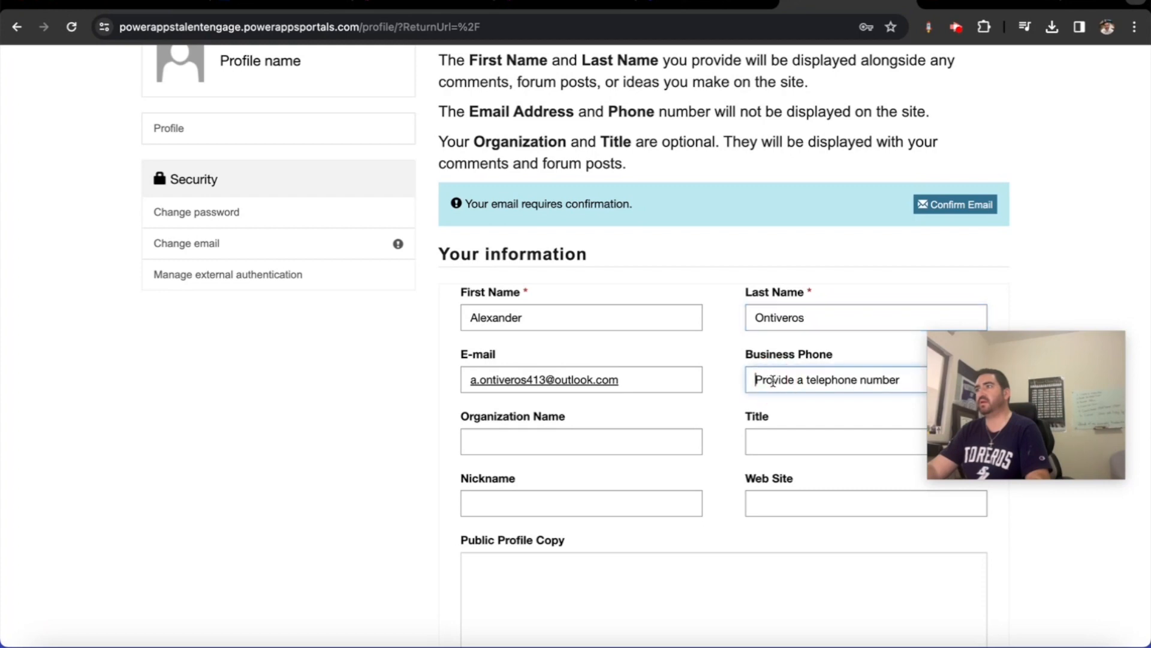
{"action": "mouse_move", "coordinate": [689, 428]}
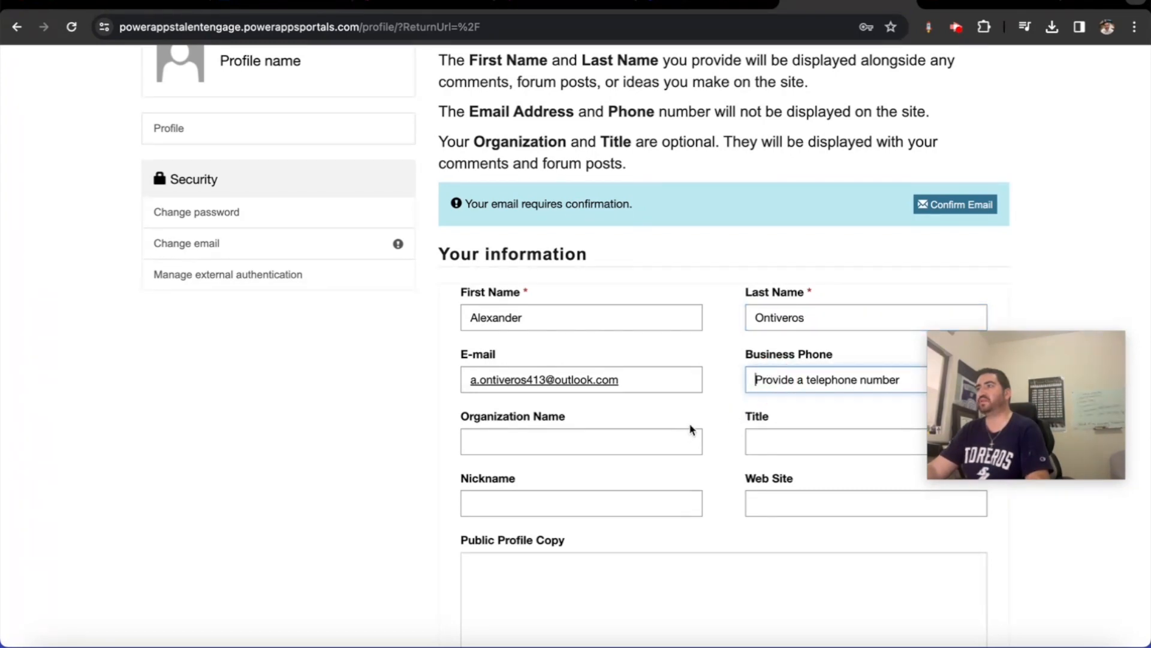
Step: Update the profile and land on the portal's job listings home page
{"action": "scroll", "scroll_direction": "down", "scroll_amount": 3}
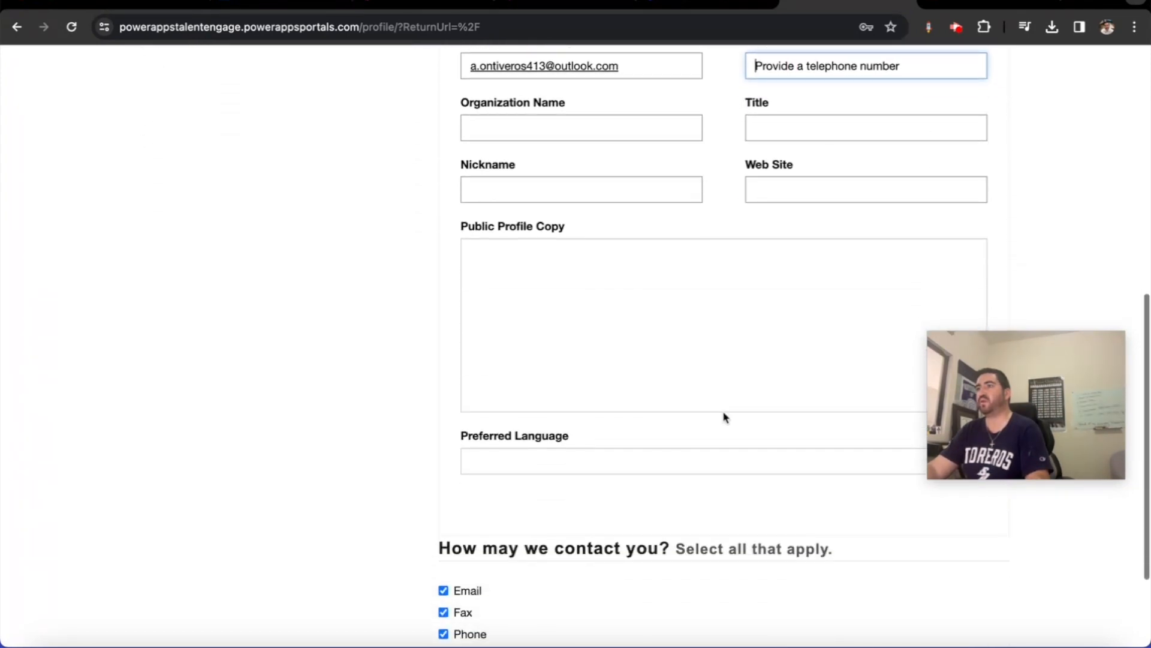
{"action": "scroll", "scroll_direction": "down", "scroll_amount": 3}
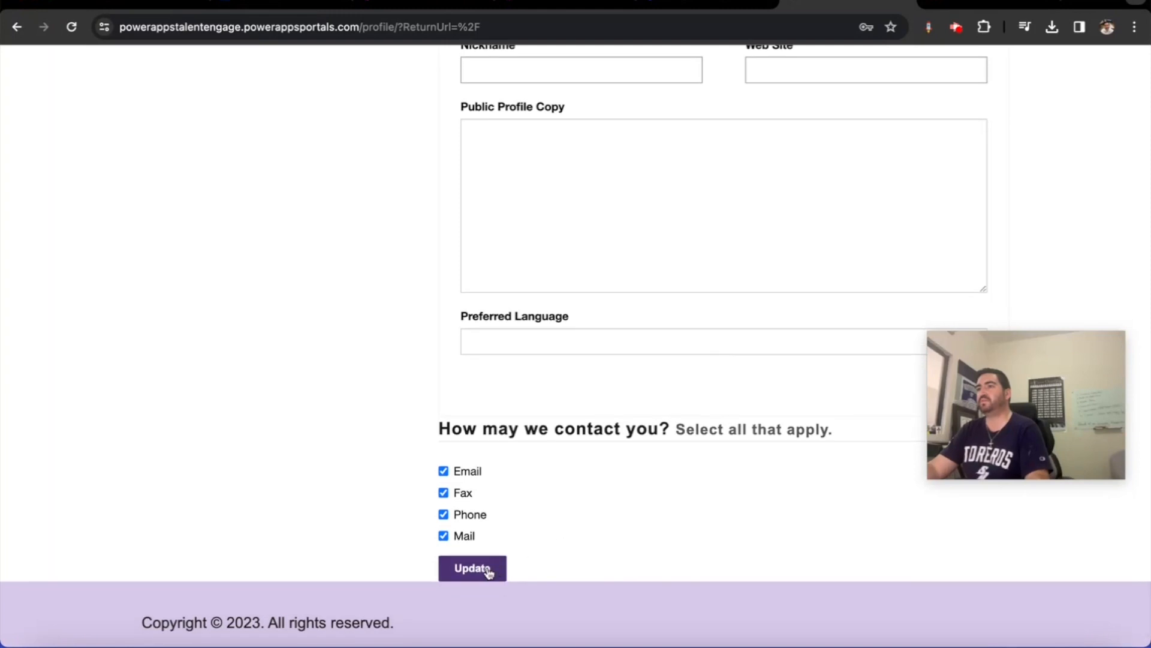
{"action": "left_click", "coordinate": [471, 567]}
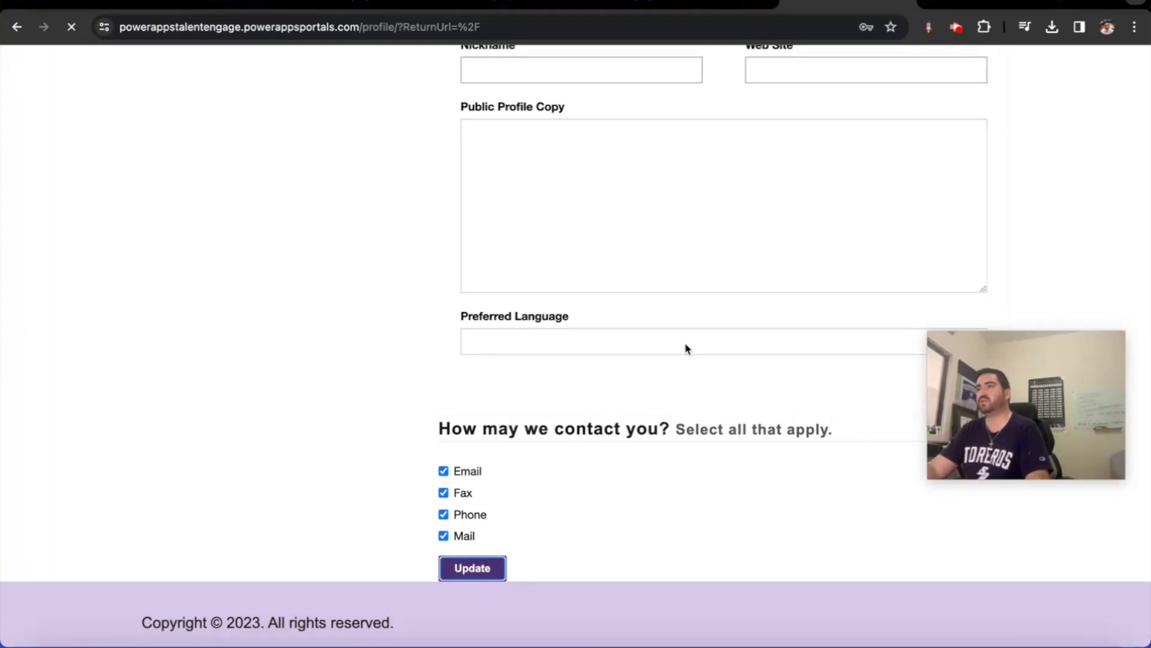
{"action": "left_click", "coordinate": [473, 567]}
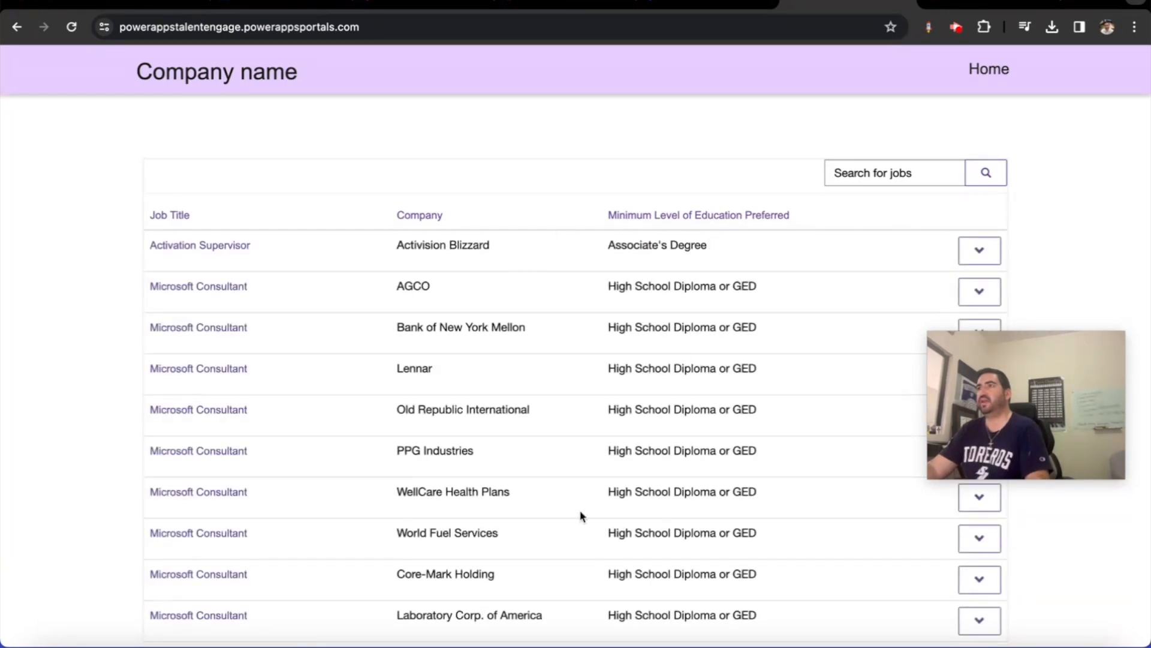
Step: Review the Activation Supervisor job details, close them and return to the design studio
{"action": "scroll", "scroll_direction": "down", "scroll_amount": 3}
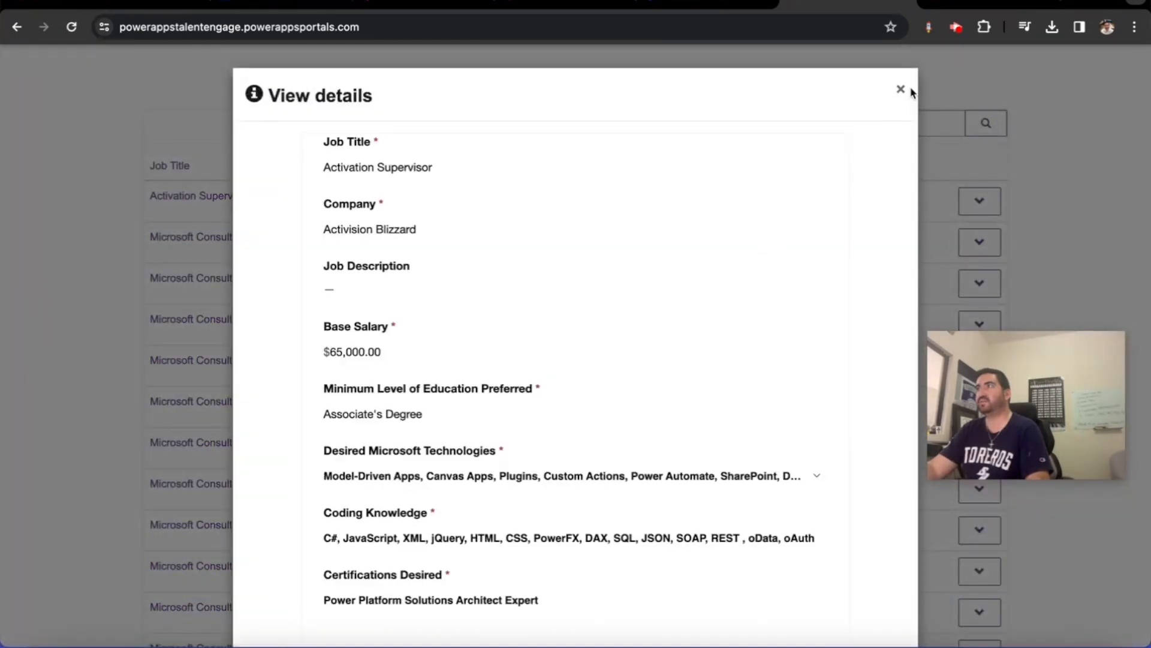
{"action": "left_click", "coordinate": [901, 89]}
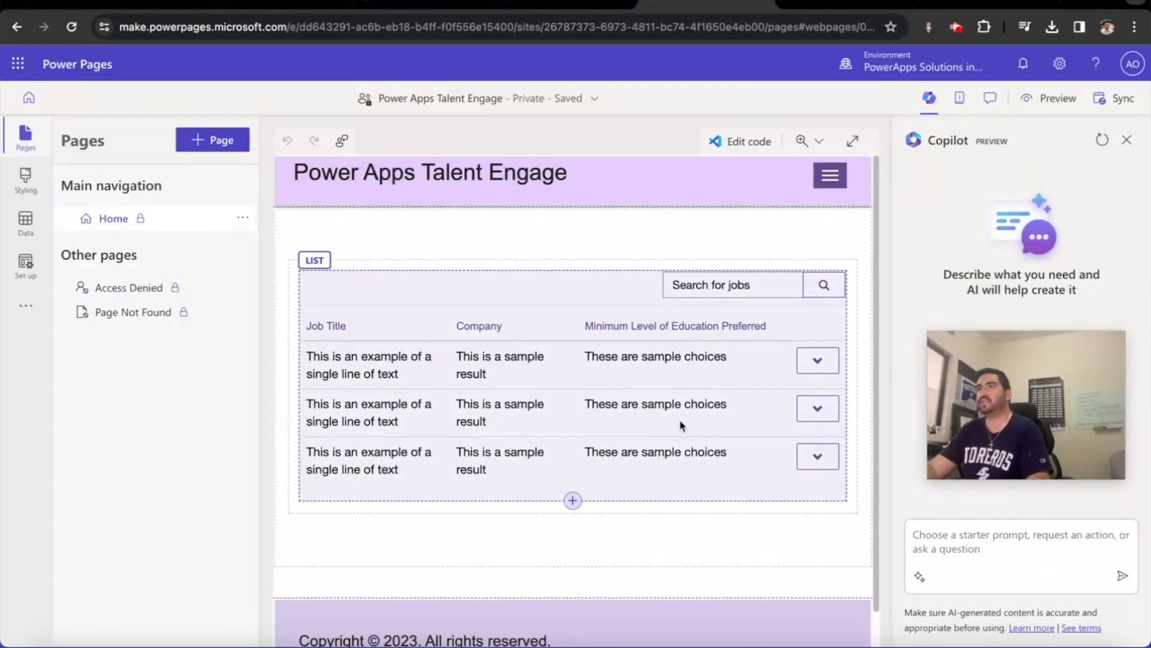
Step: Select the job list and go to Manage all table permissions
{"action": "left_click", "coordinate": [637, 253]}
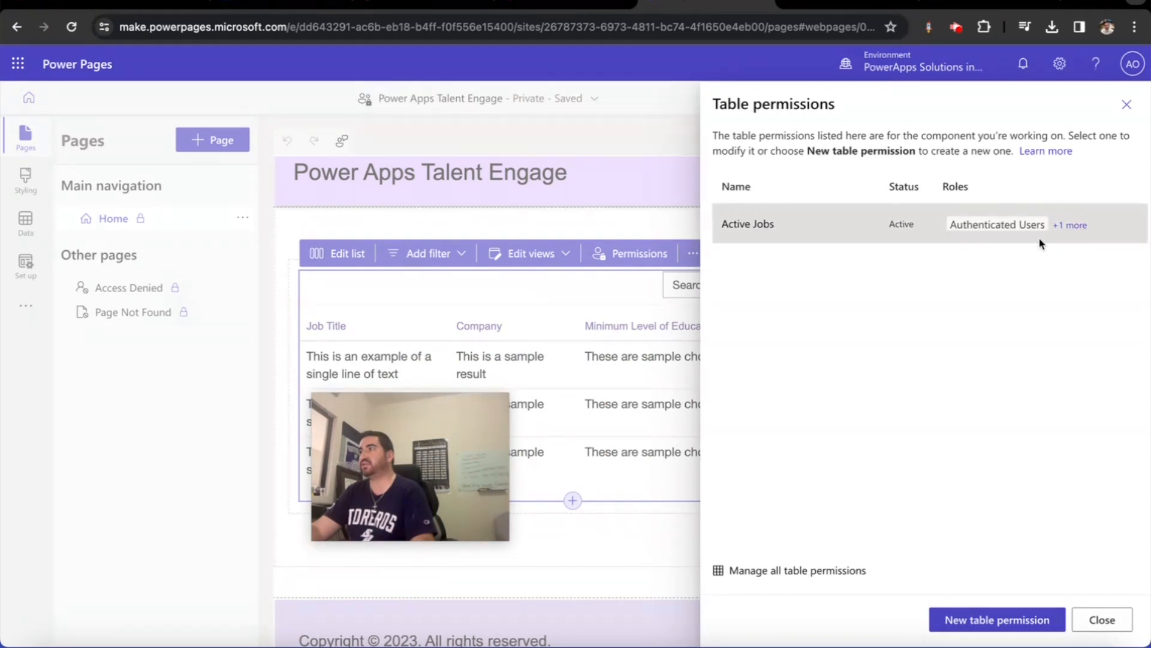
{"action": "left_click", "coordinate": [795, 569]}
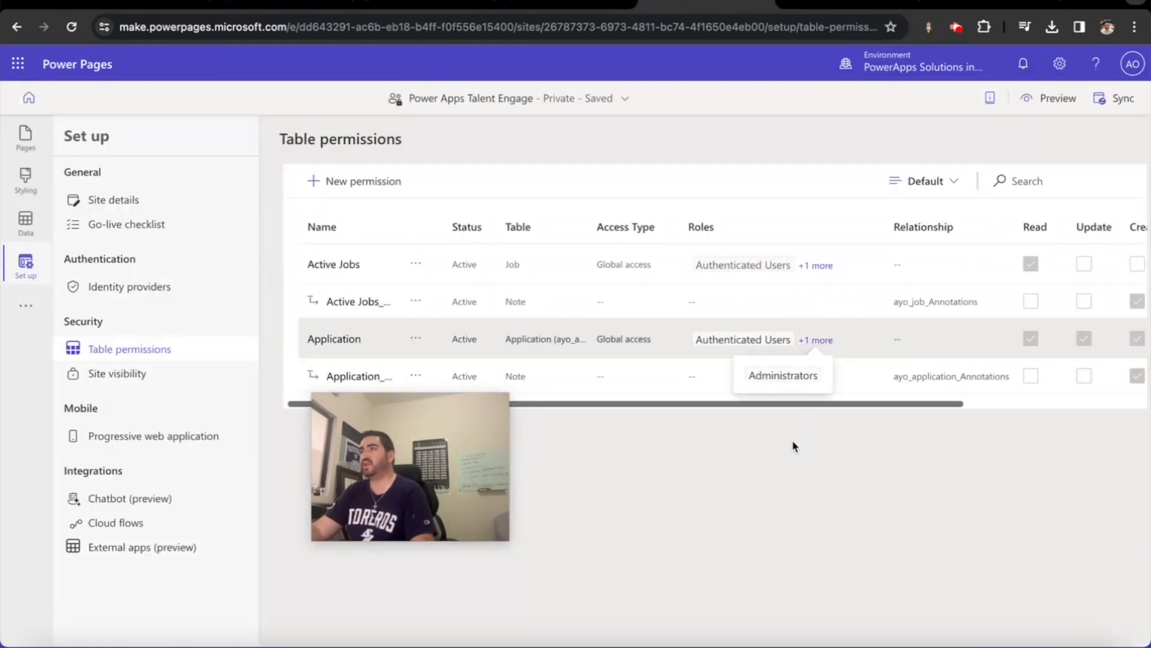
Step: Reveal Administrators as the Application permission's extra role via '+1 more'
{"action": "left_click", "coordinate": [794, 446]}
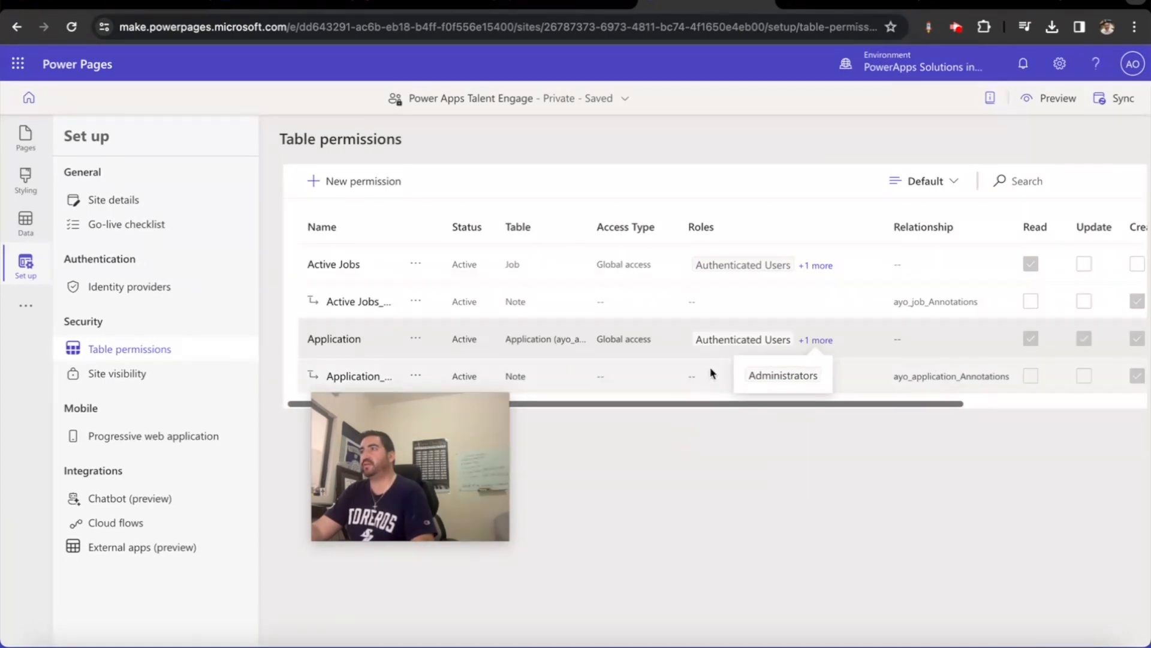
{"action": "mouse_move", "coordinate": [541, 497]}
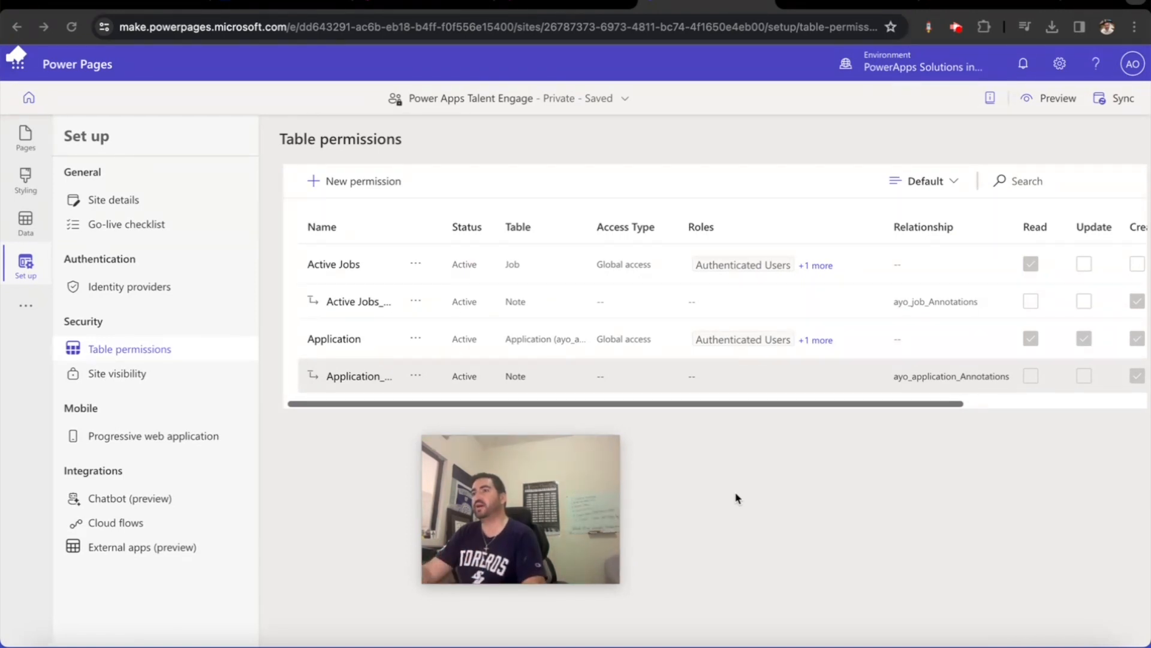
{"action": "mouse_move", "coordinate": [644, 457]}
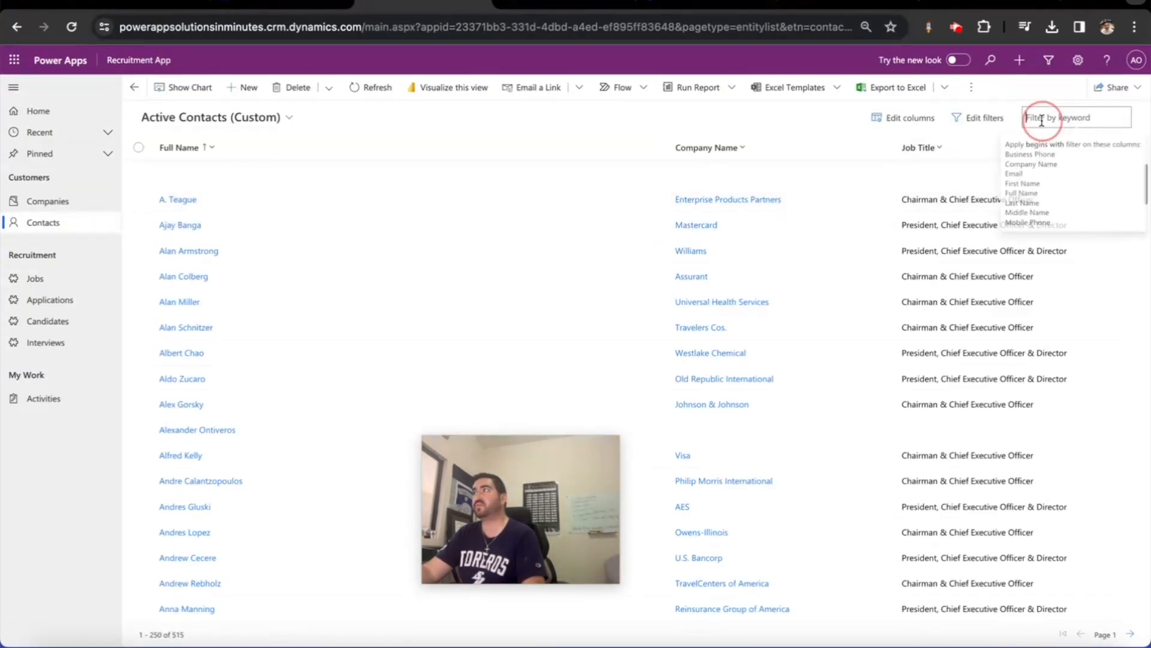
Step: Filter contacts by 'ontivd', open the record and search 'authen' under Add Existing Web Role
{"action": "type", "text": "ontivd"}
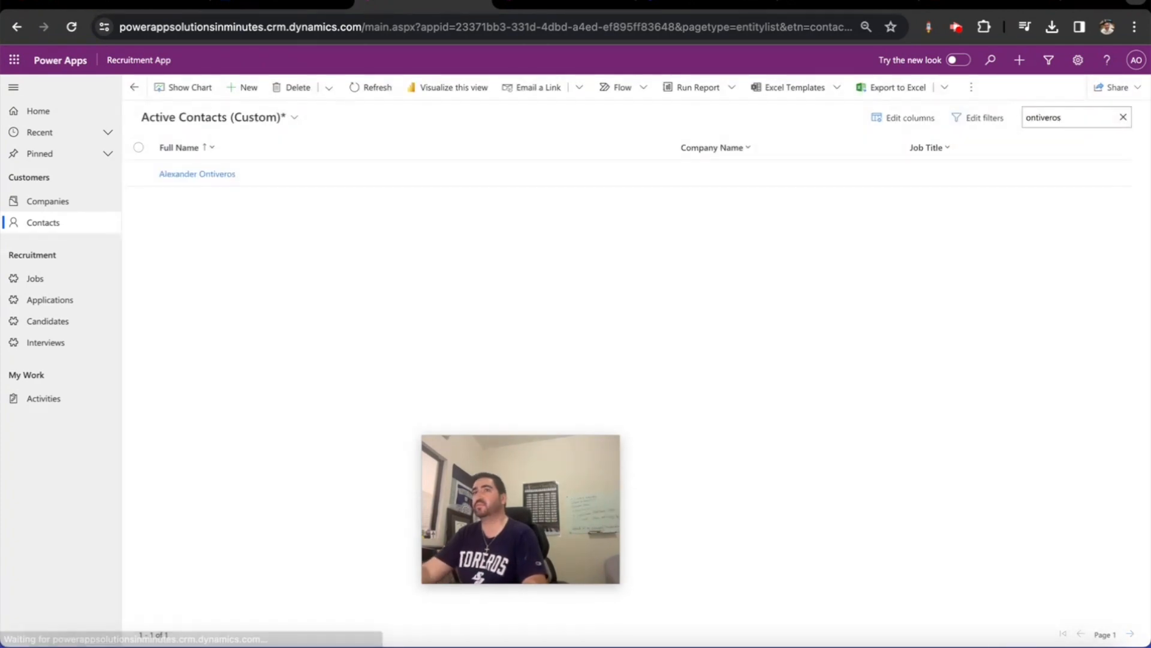
{"action": "left_click", "coordinate": [197, 173]}
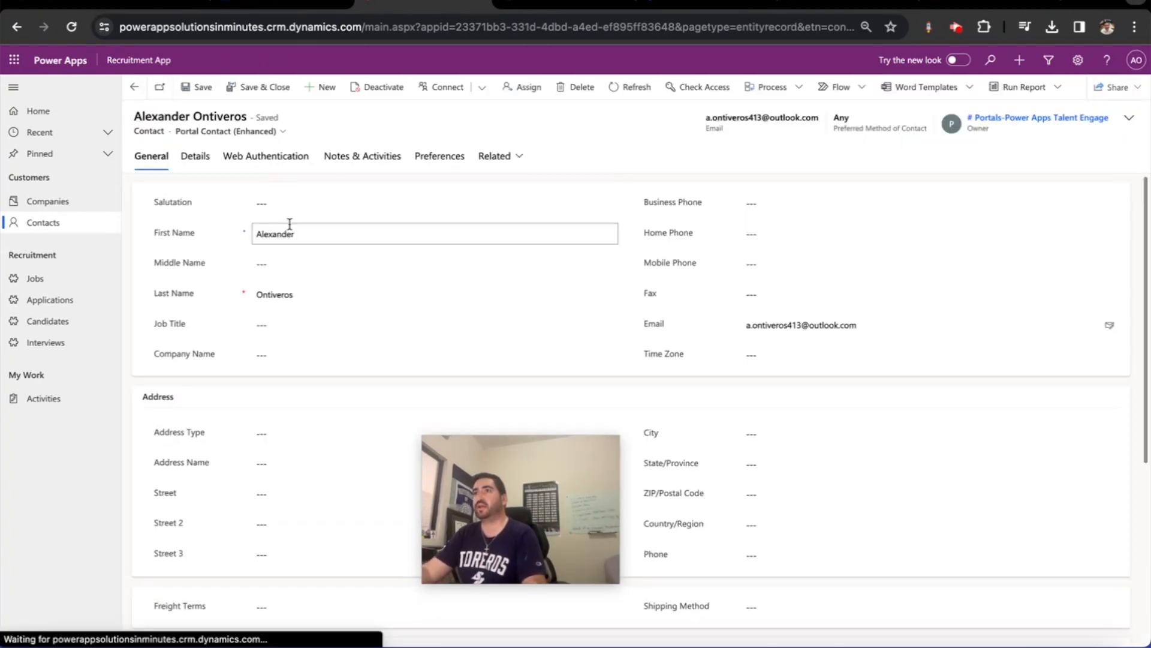
{"action": "scroll", "scroll_direction": "down", "scroll_amount": 3}
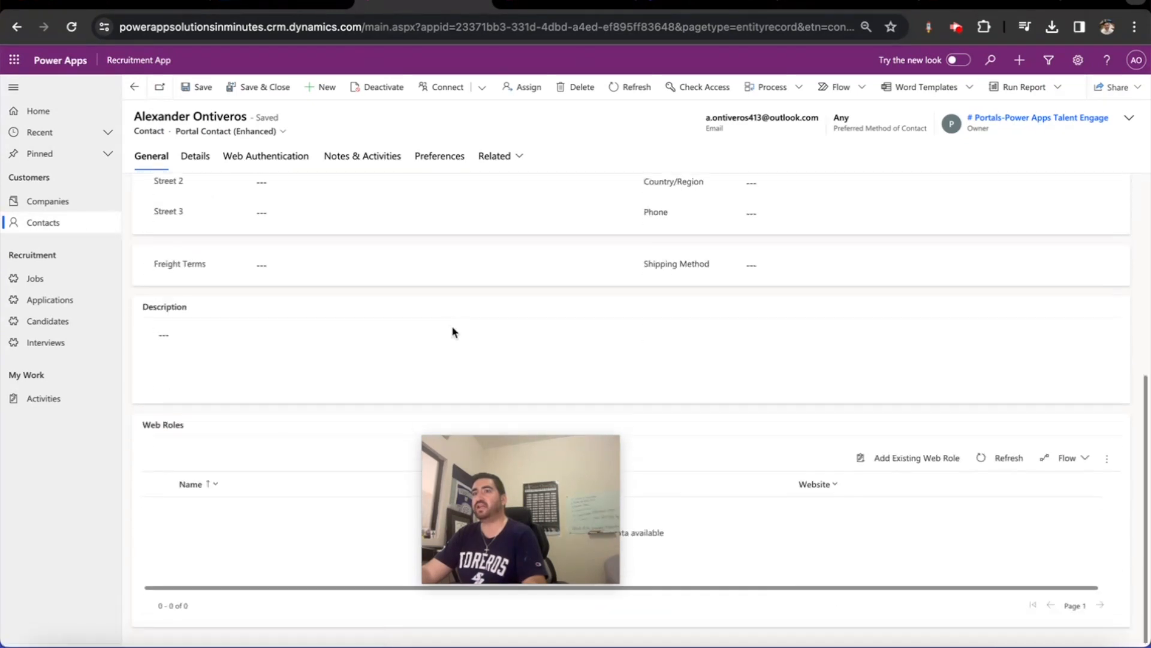
{"action": "left_click", "coordinate": [915, 457]}
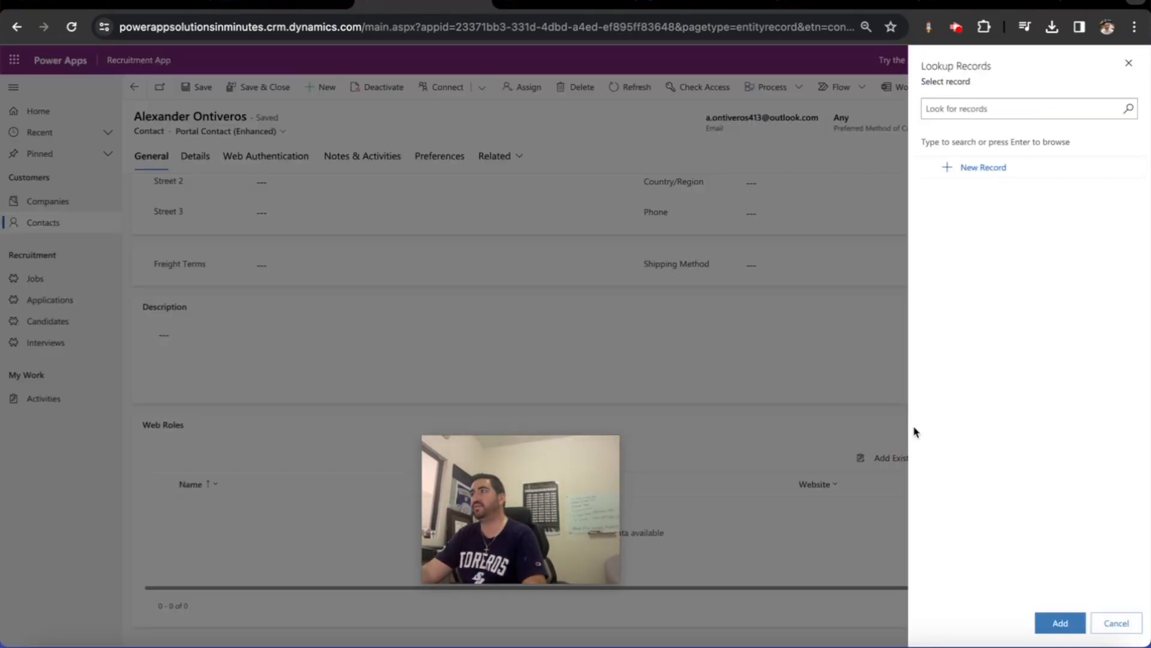
{"action": "type", "text": "authen"}
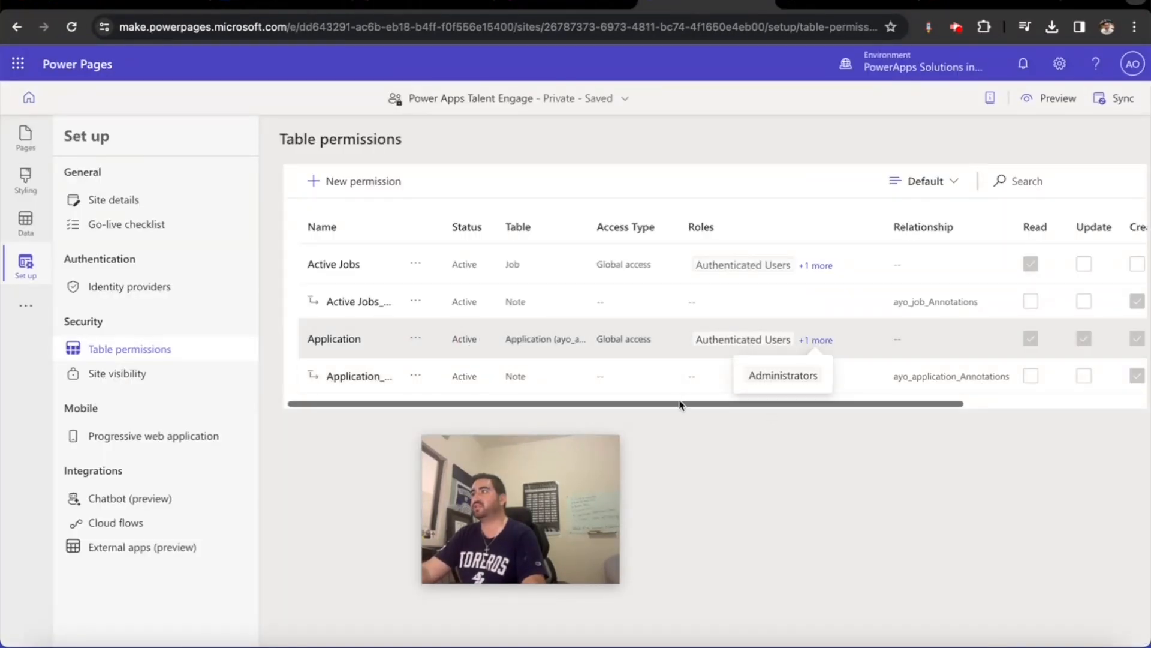
Step: Scroll the table permissions, then check the contact's Web Roles now listing Authenticated Users
{"action": "scroll", "scroll_direction": "right", "scroll_amount": 3}
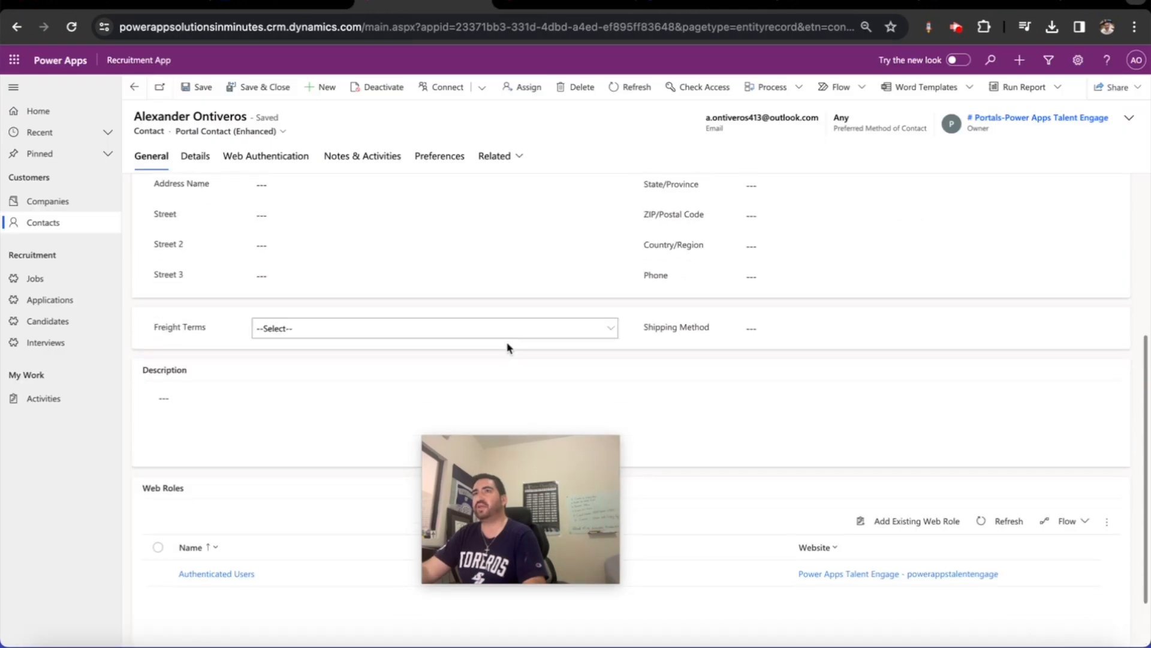
{"action": "scroll", "scroll_direction": "up", "scroll_amount": 3}
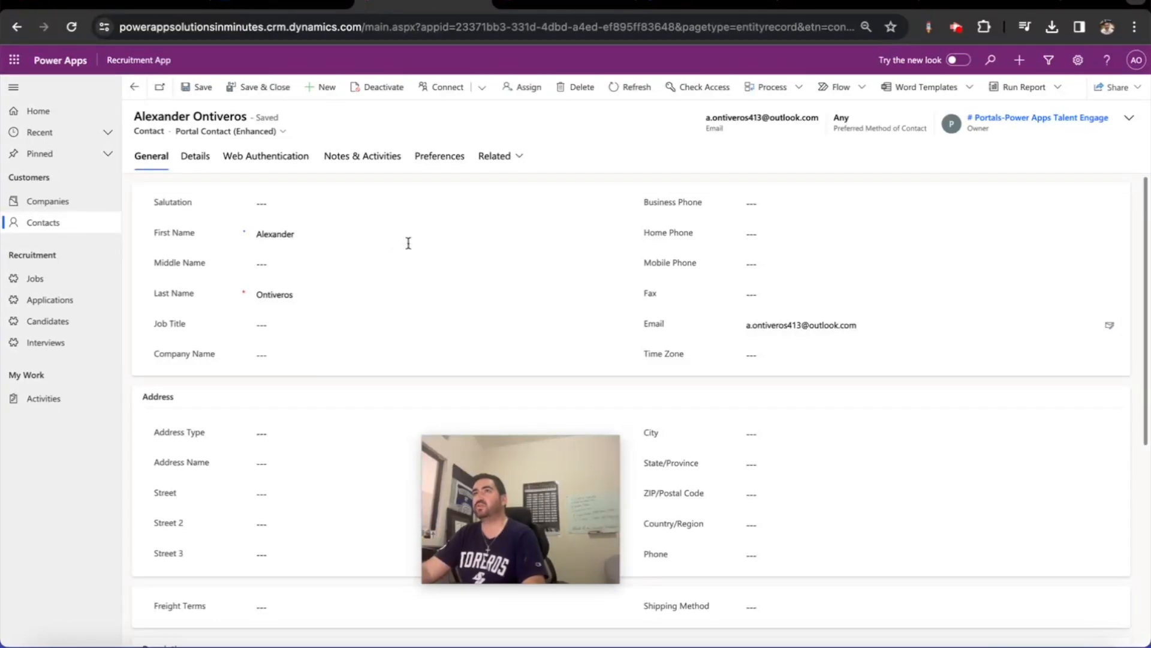
Step: View Web Authentication details: Username, Security Stamp, Local Login Disabled and external identities
{"action": "left_click", "coordinate": [266, 155]}
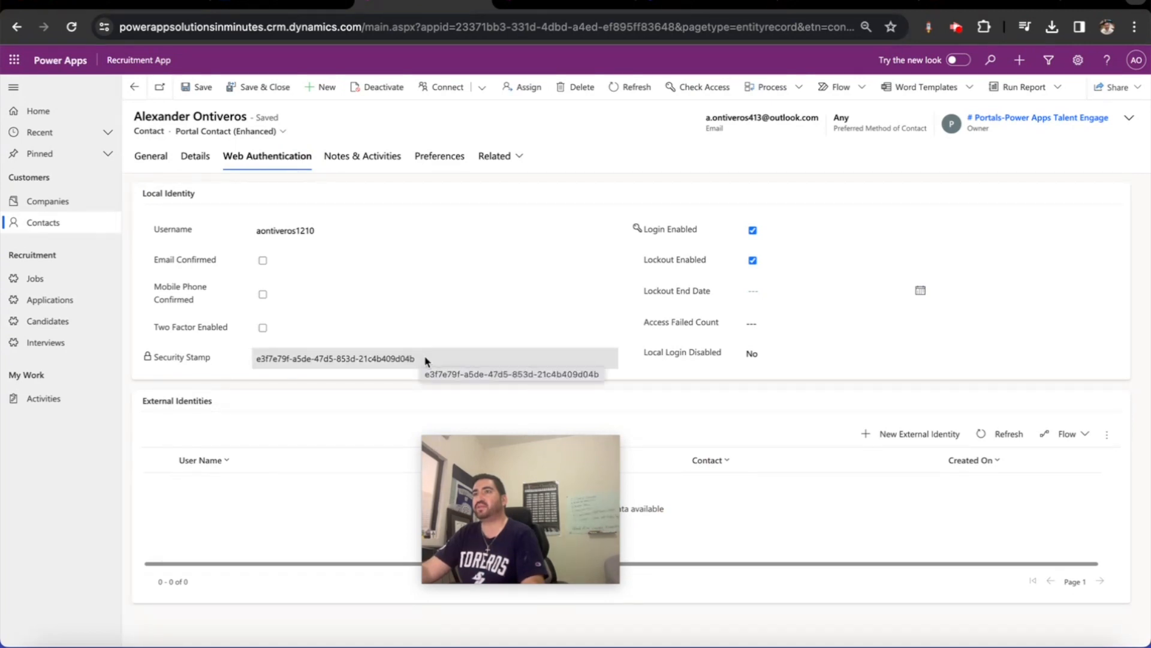
{"action": "triple_click", "coordinate": [335, 359]}
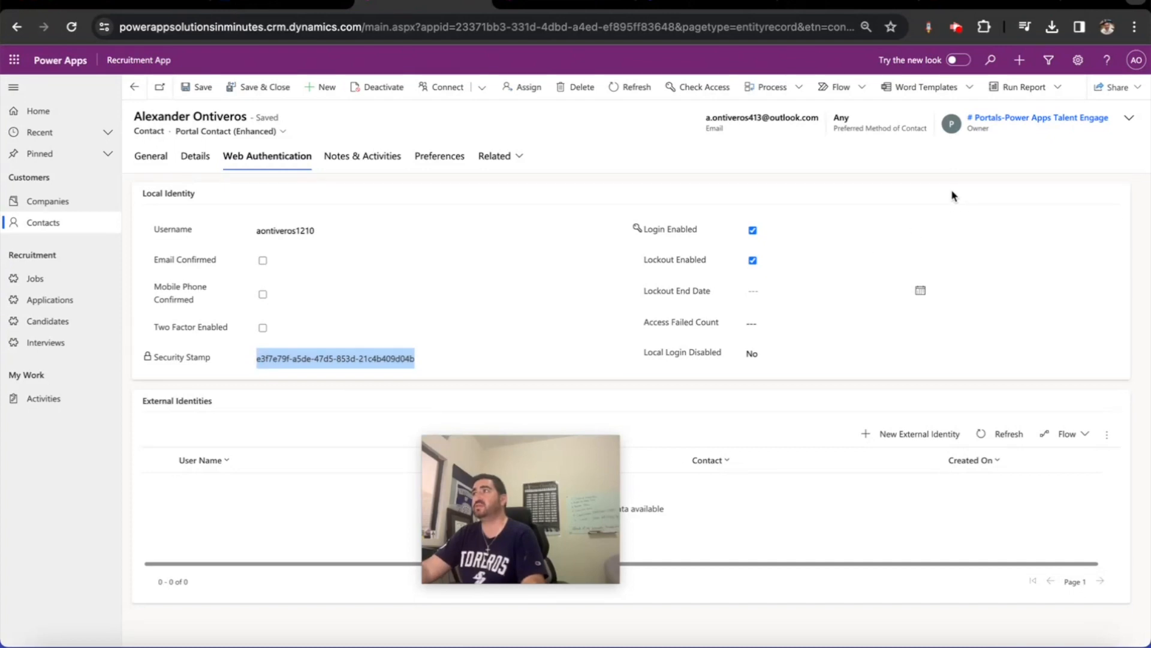
{"action": "mouse_move", "coordinate": [356, 349]}
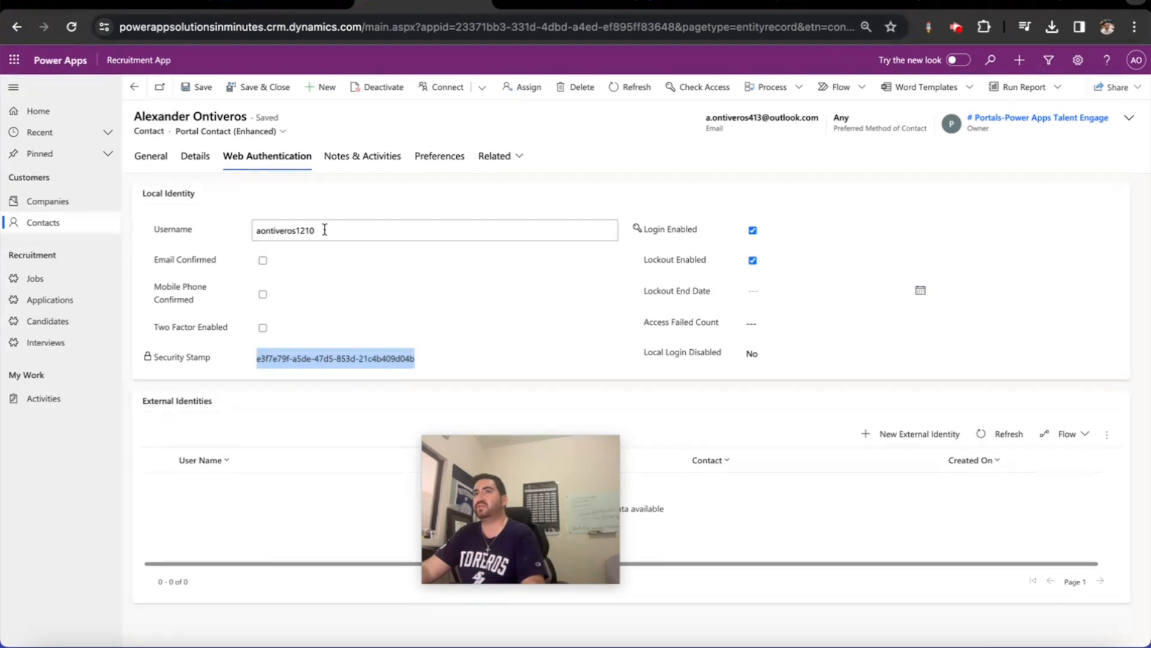
{"action": "left_click", "coordinate": [433, 294]}
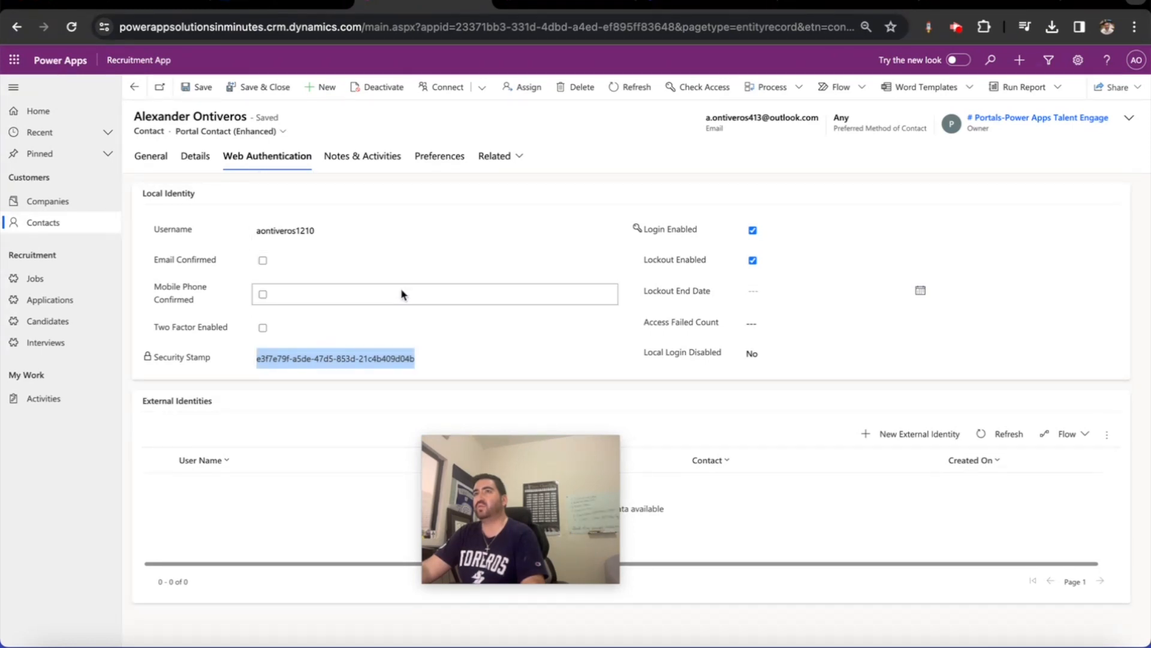
{"action": "left_click", "coordinate": [407, 229]}
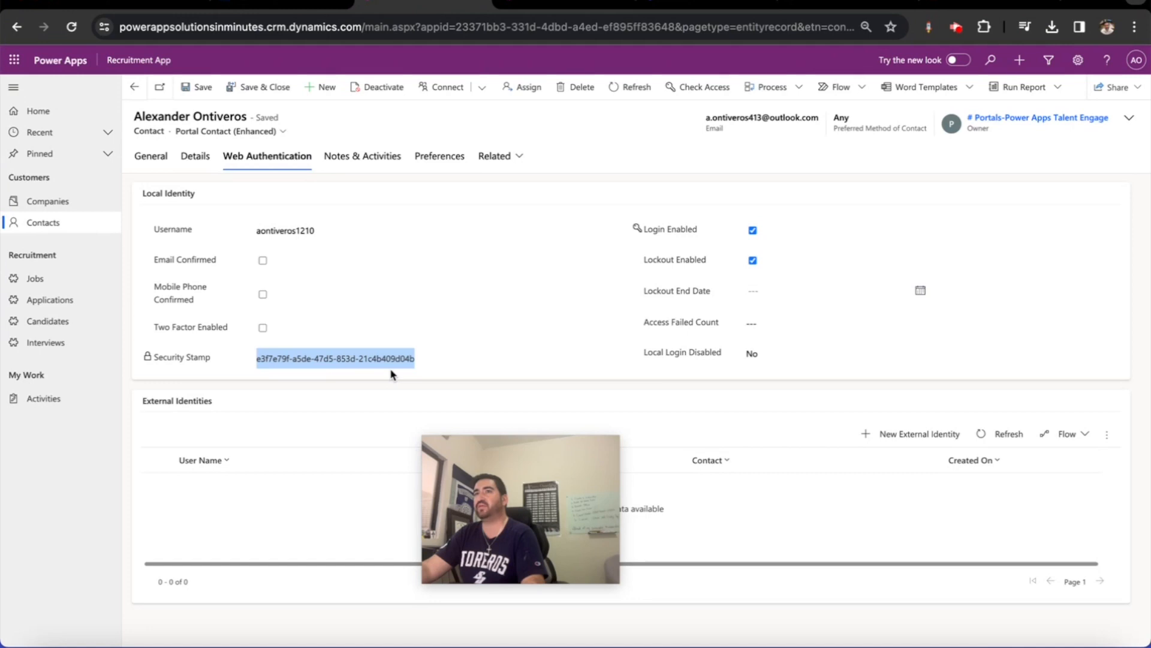
{"action": "mouse_move", "coordinate": [317, 497]}
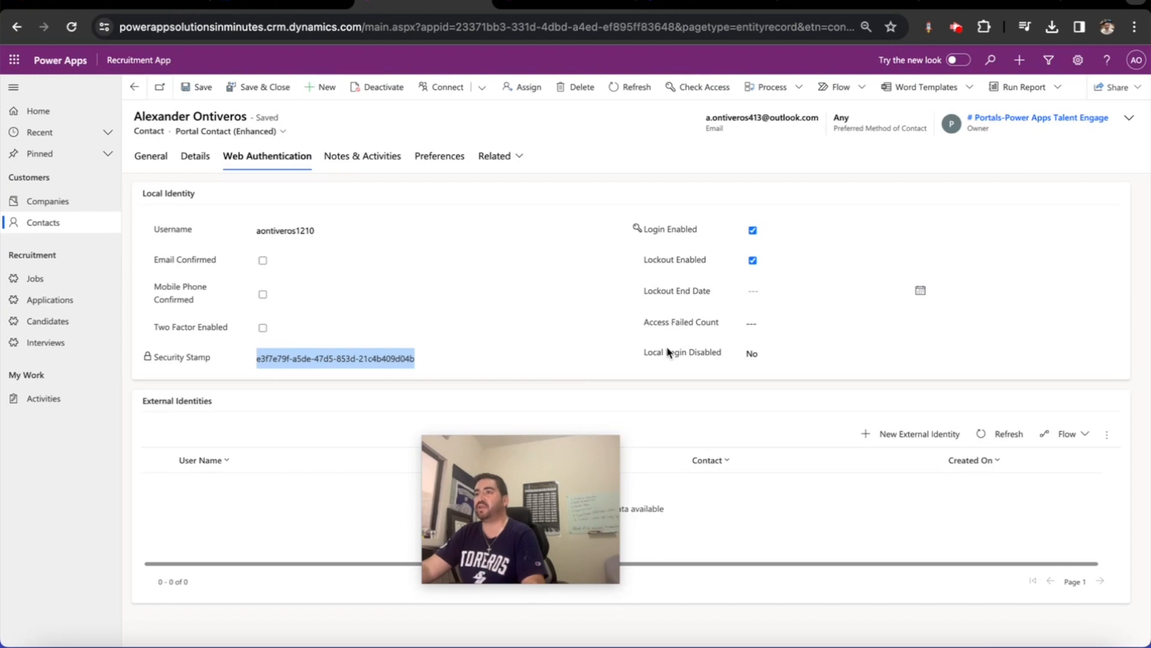
{"action": "mouse_move", "coordinate": [792, 407]}
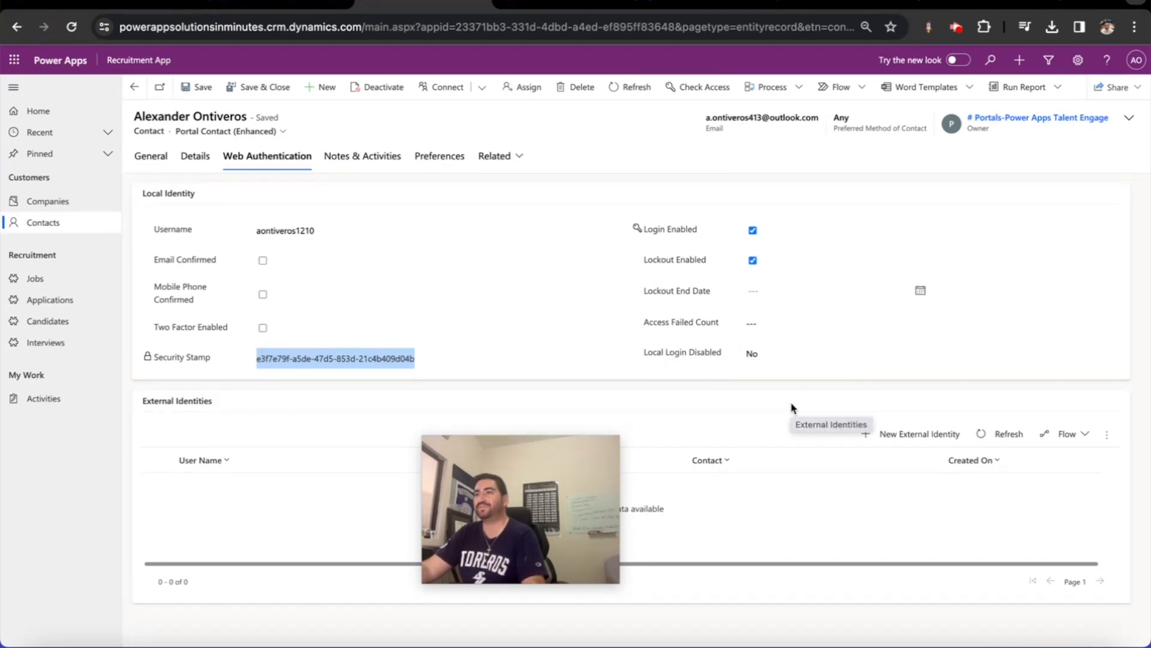
{"action": "left_click", "coordinate": [929, 352]}
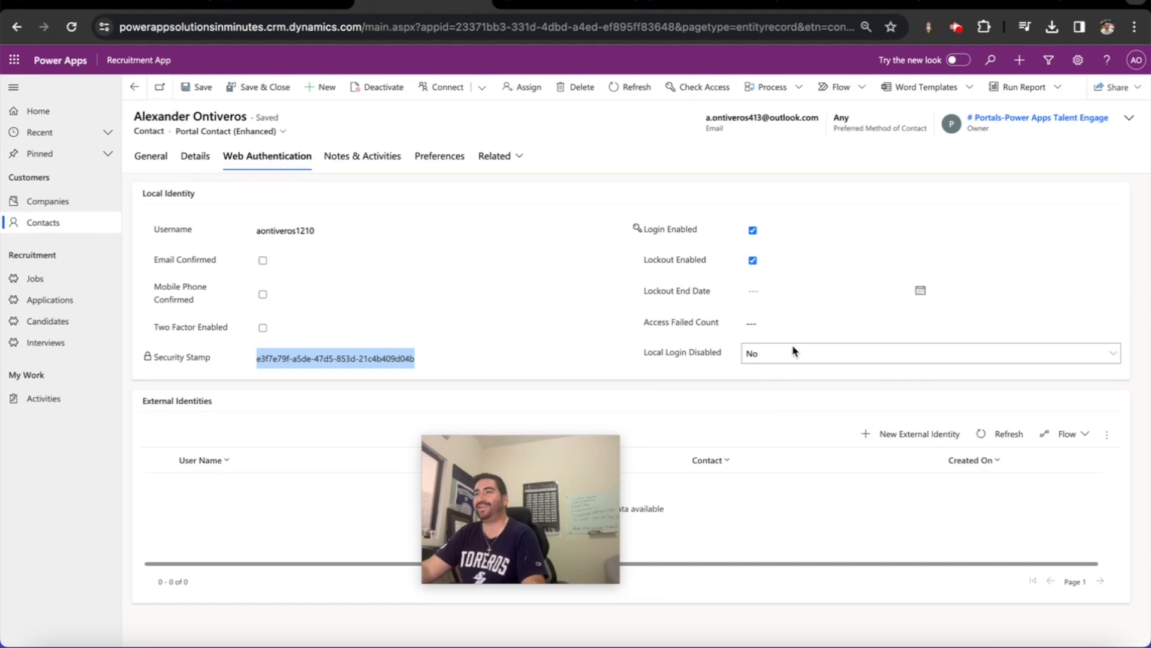